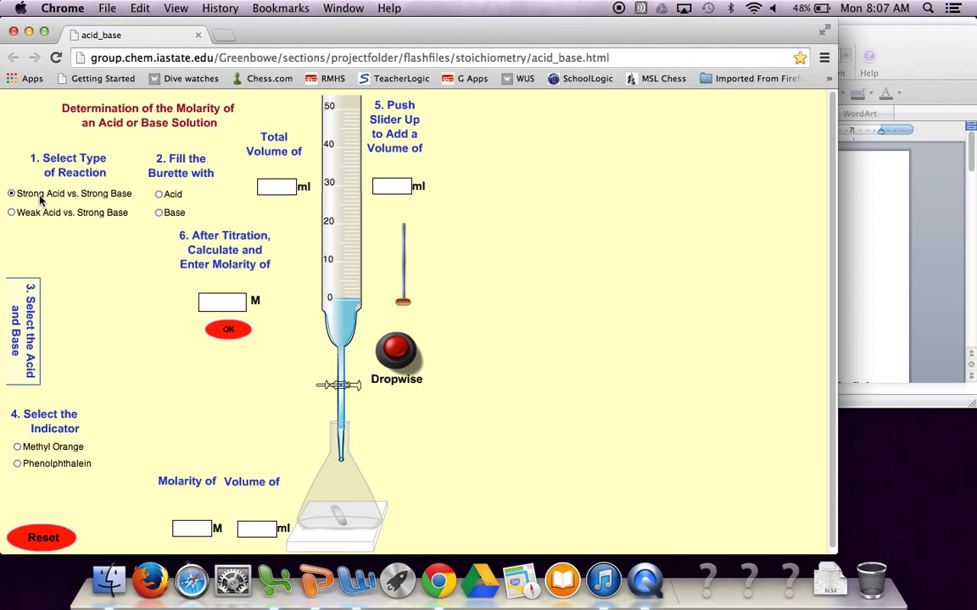
Set up a strong acid vs. strong base titration: HNO3 in burette, KOH flask, bromothymol blue
click(159, 194)
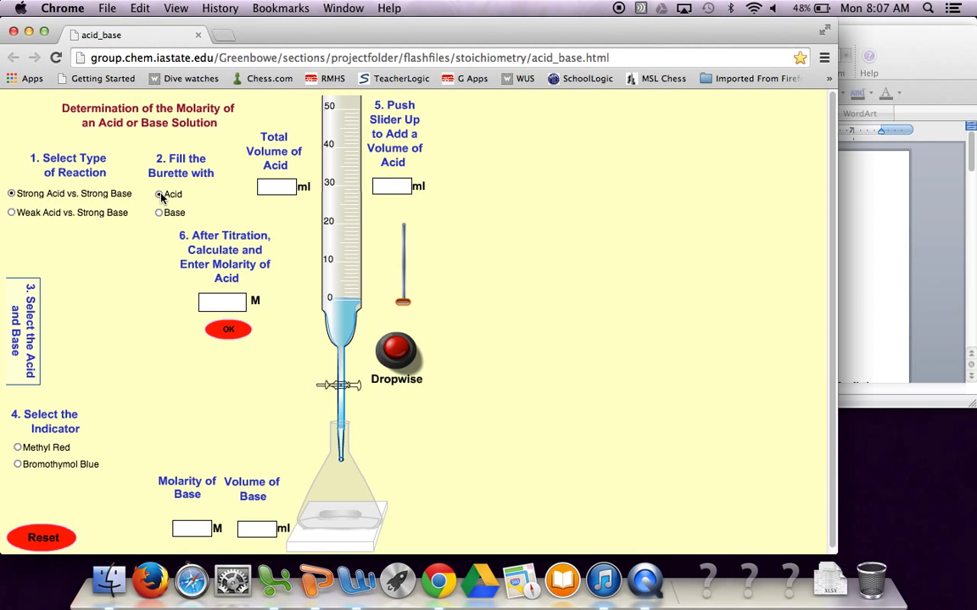
click(158, 194)
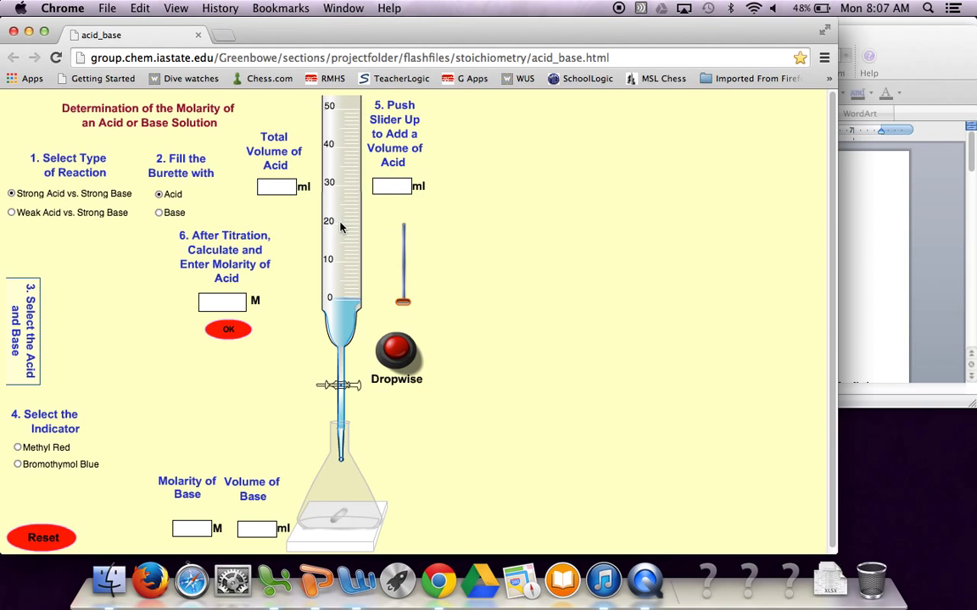
mouse_move(172, 250)
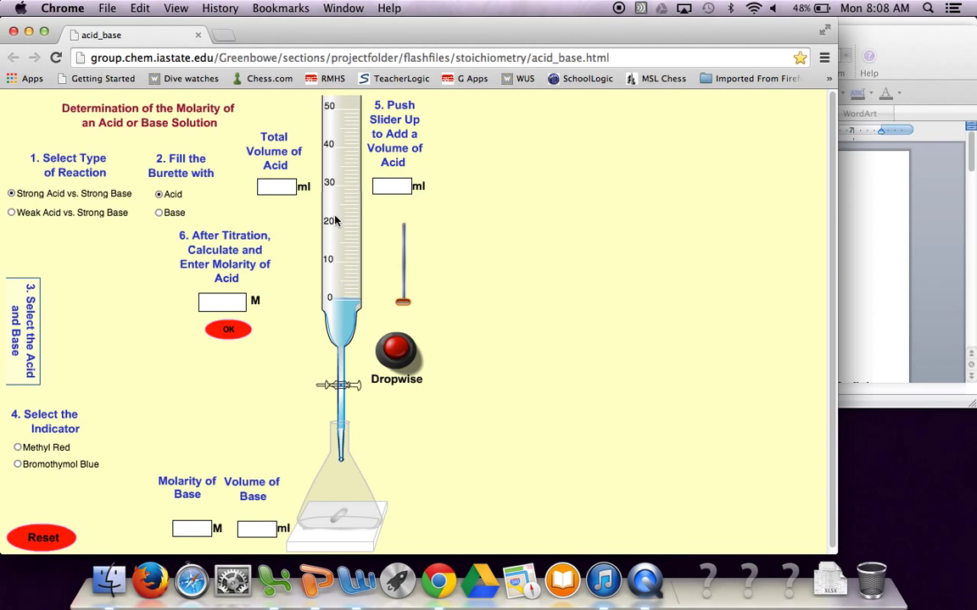
mouse_move(67, 310)
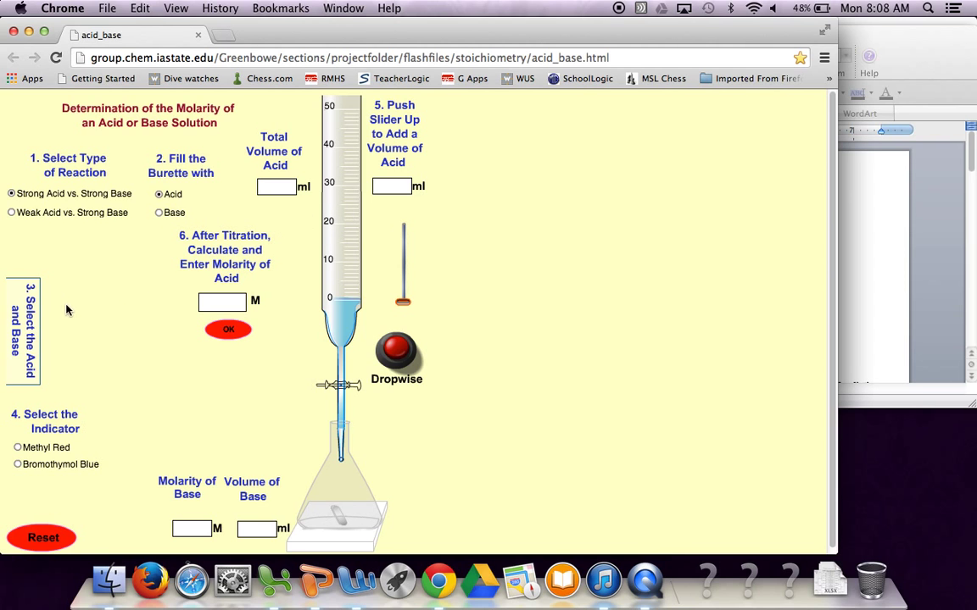
click(24, 331)
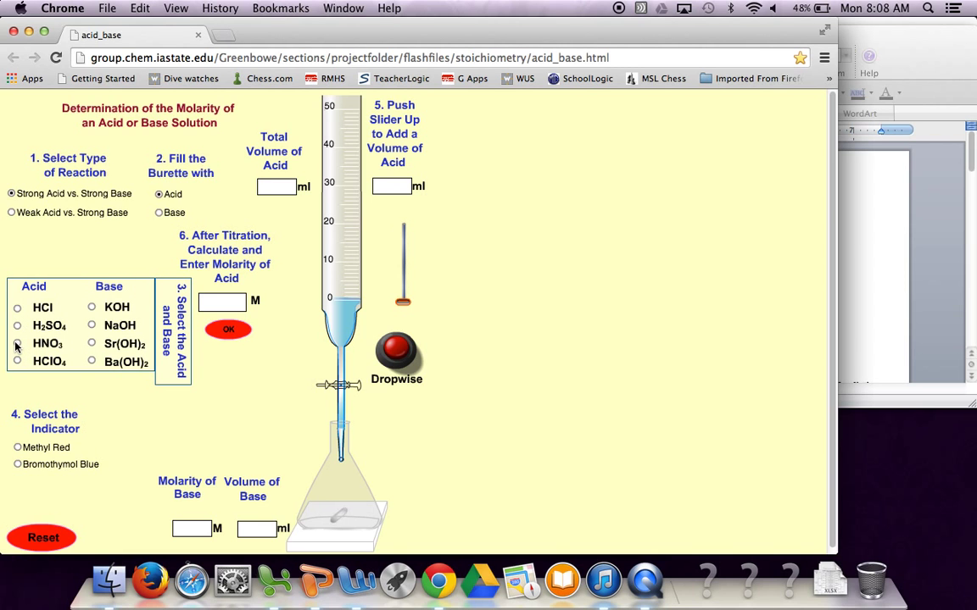
click(17, 343)
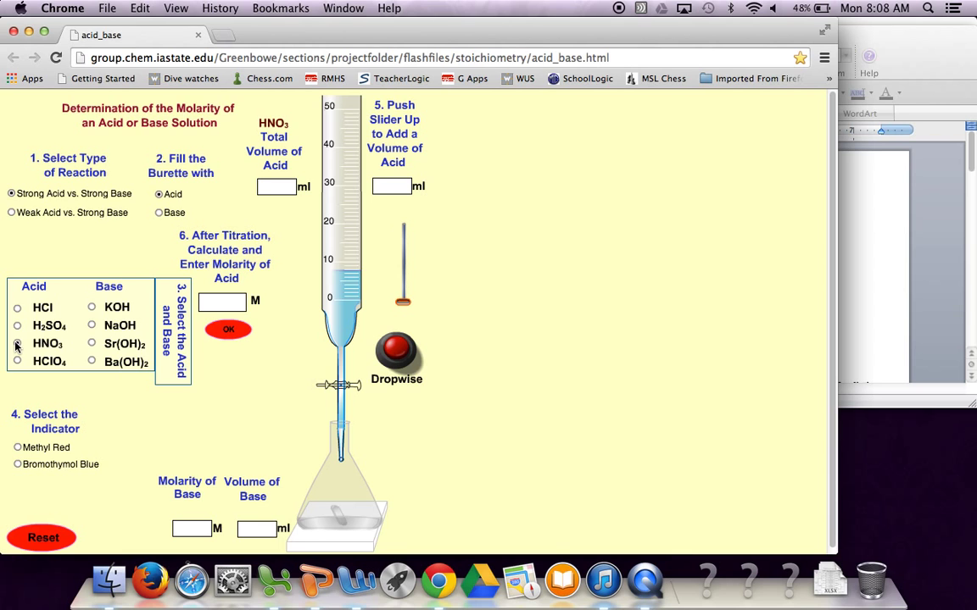
click(92, 307)
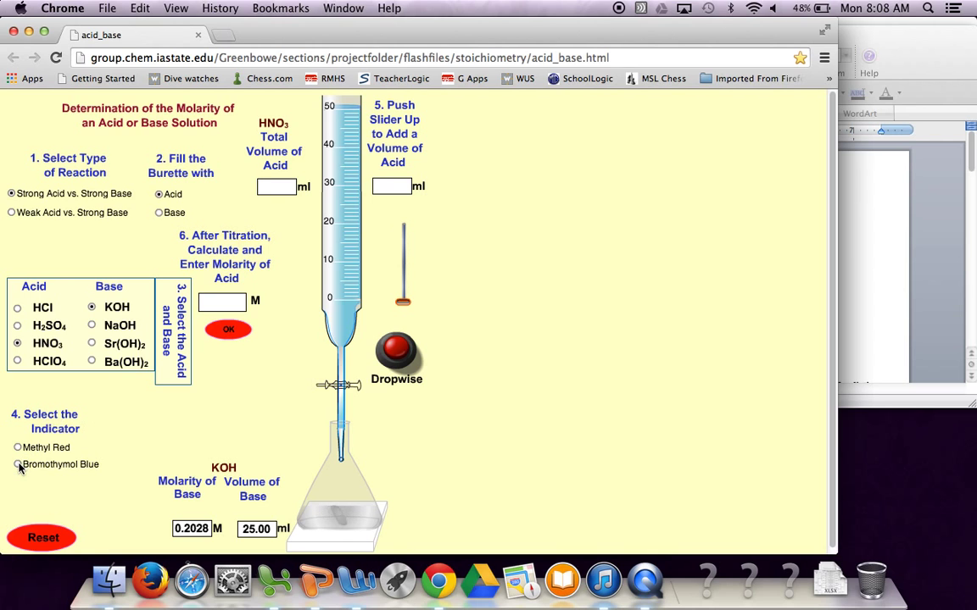
click(17, 464)
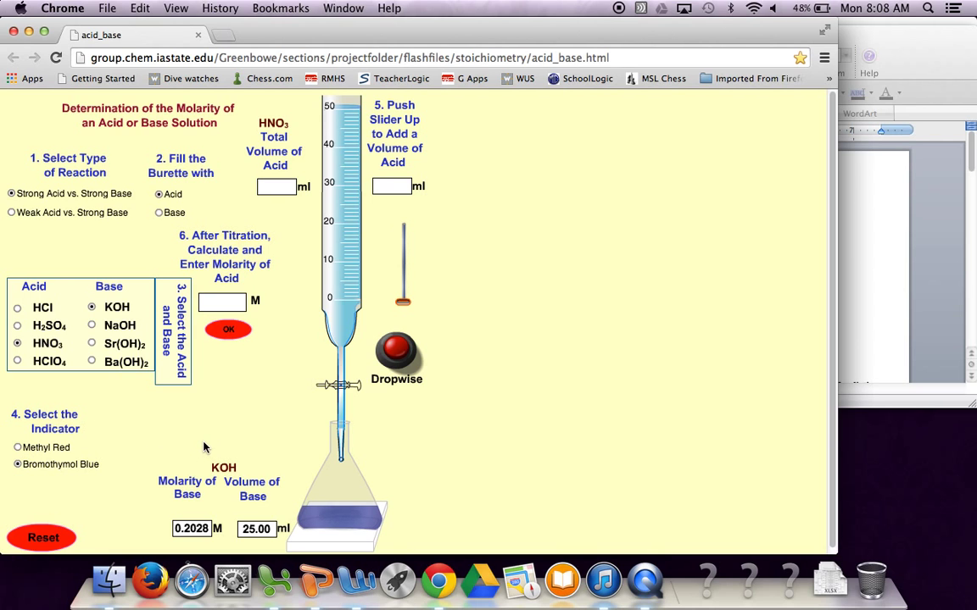
mouse_move(344, 220)
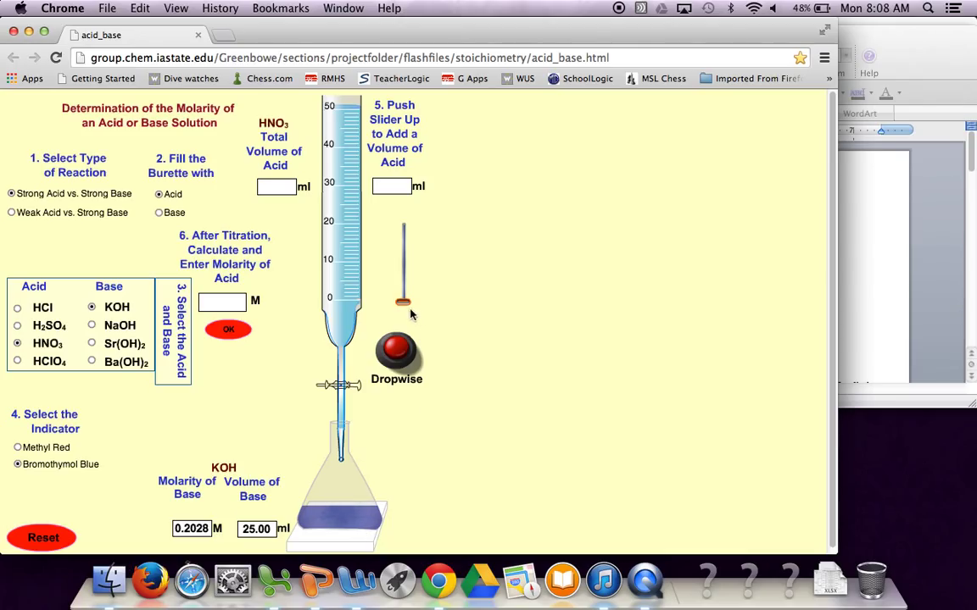
Deliver HNO3 in stages (13, 15, 17 mL) until the flask turns yellow at 20.5 mL
drag(403, 301, 403, 292)
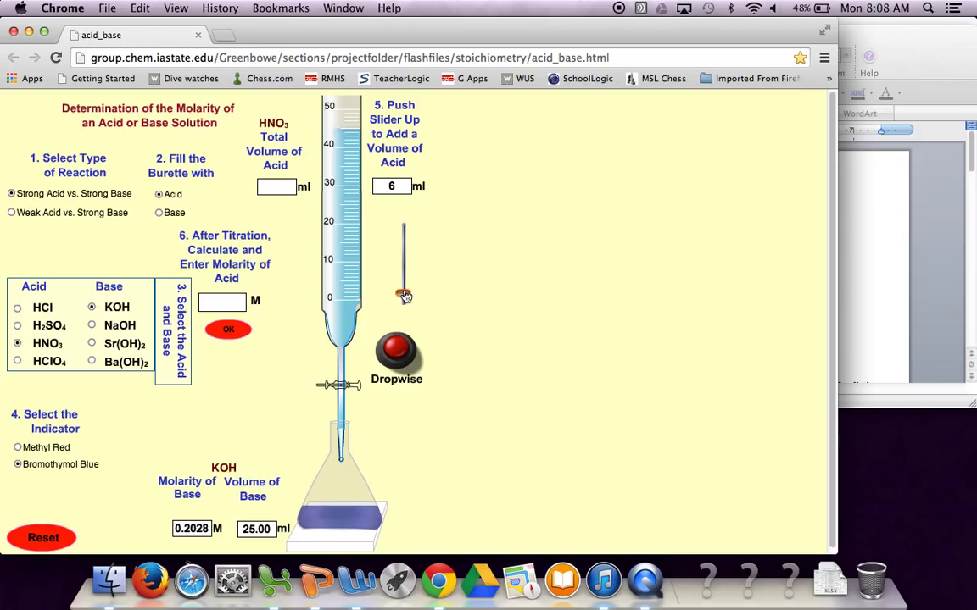
drag(403, 297, 403, 284)
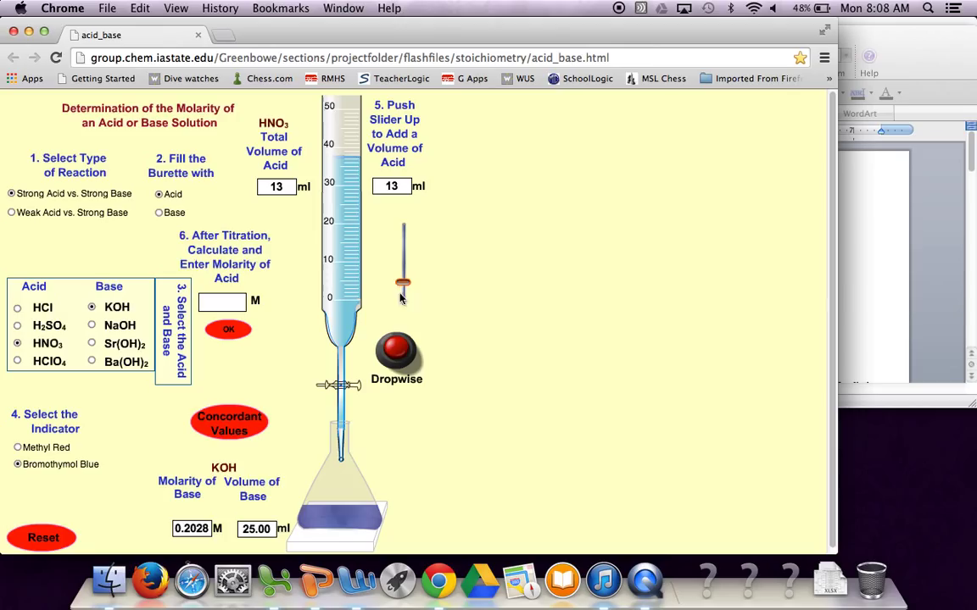
drag(402, 284, 403, 289)
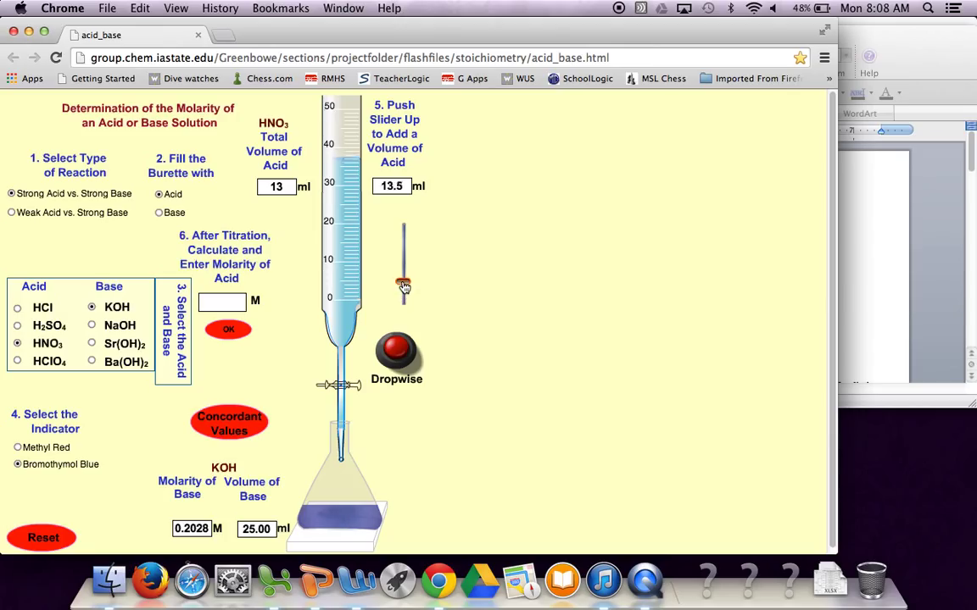
drag(403, 288, 403, 271)
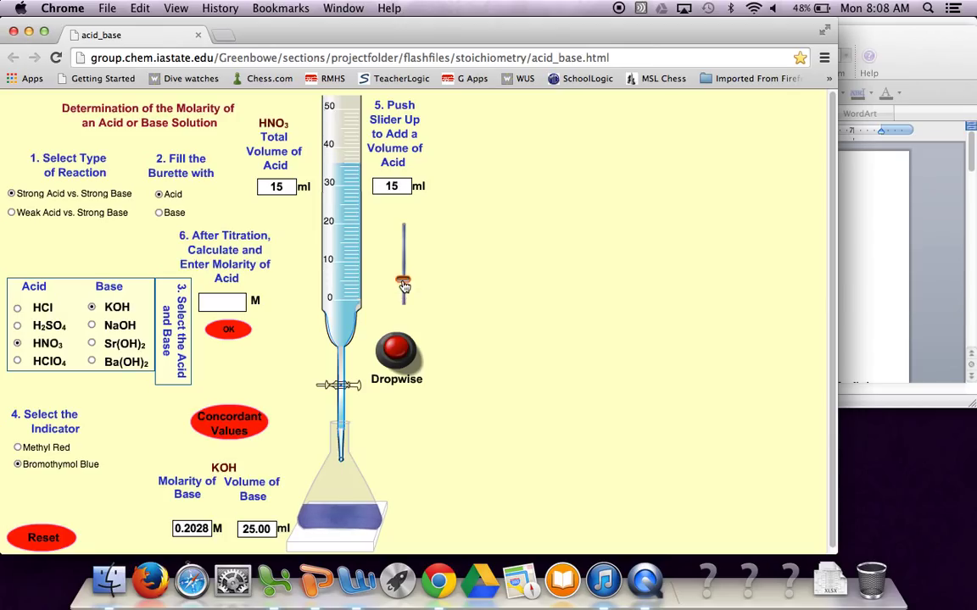
drag(403, 288, 403, 280)
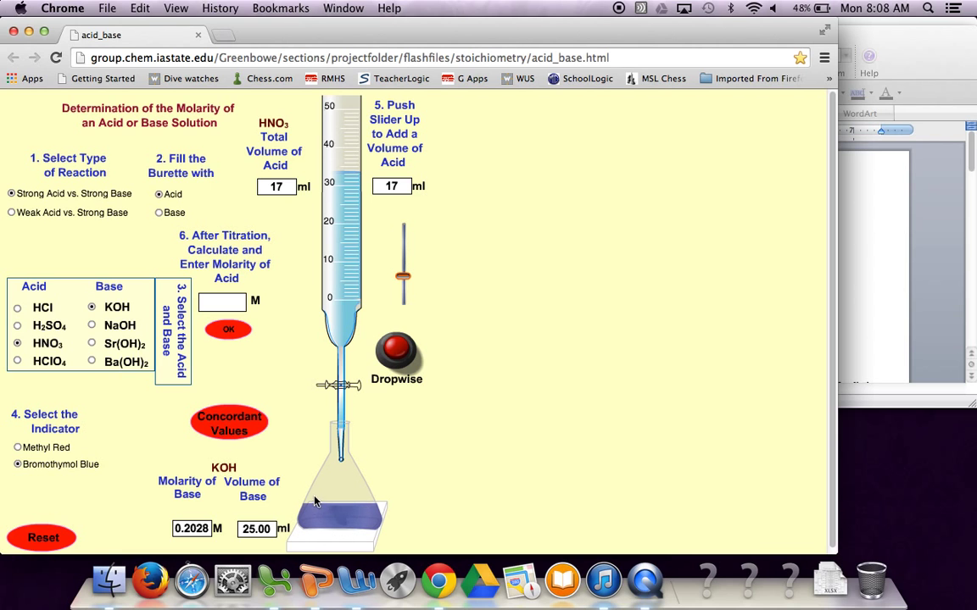
mouse_move(337, 540)
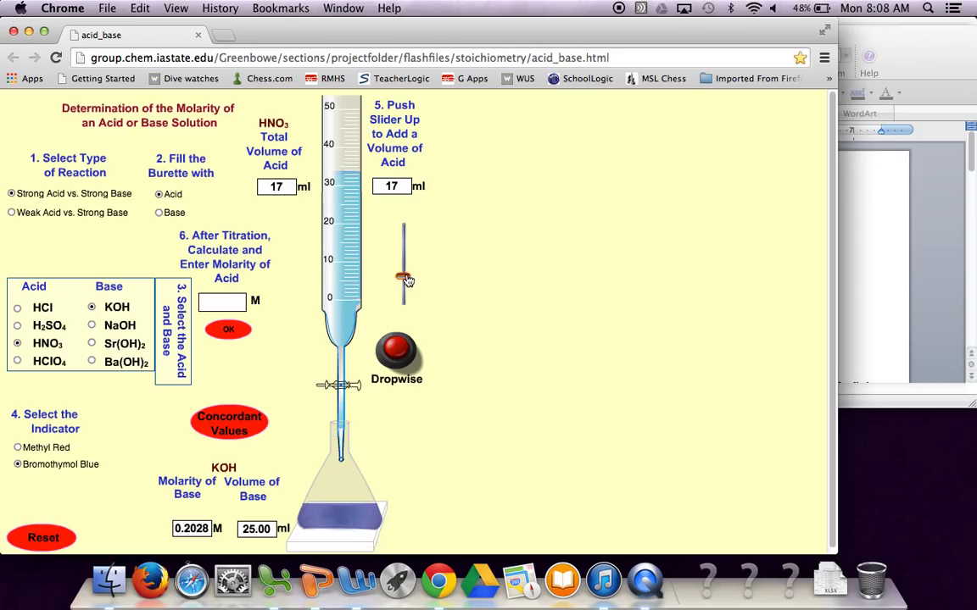
drag(403, 280, 403, 263)
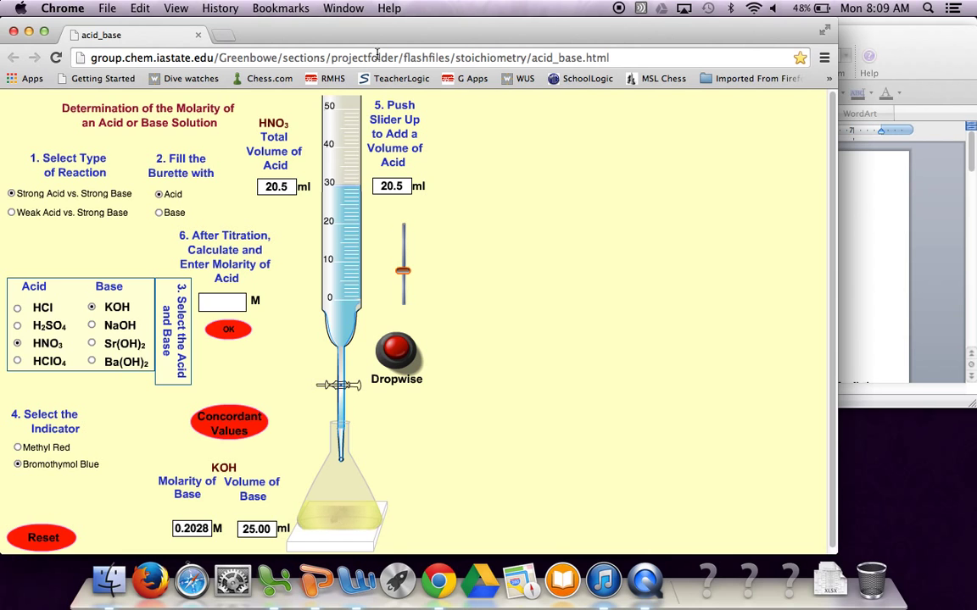
mouse_move(76, 327)
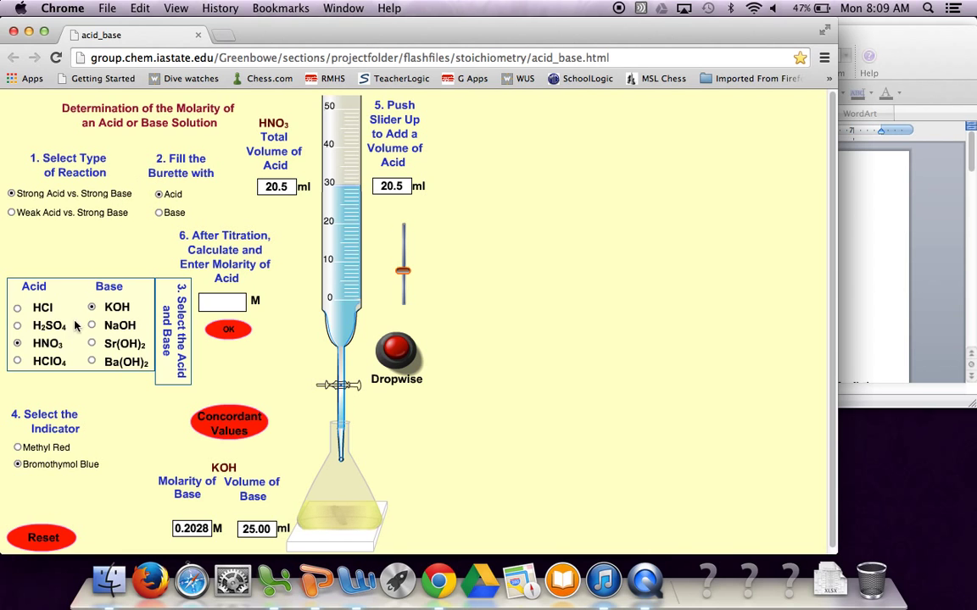
mouse_move(72, 340)
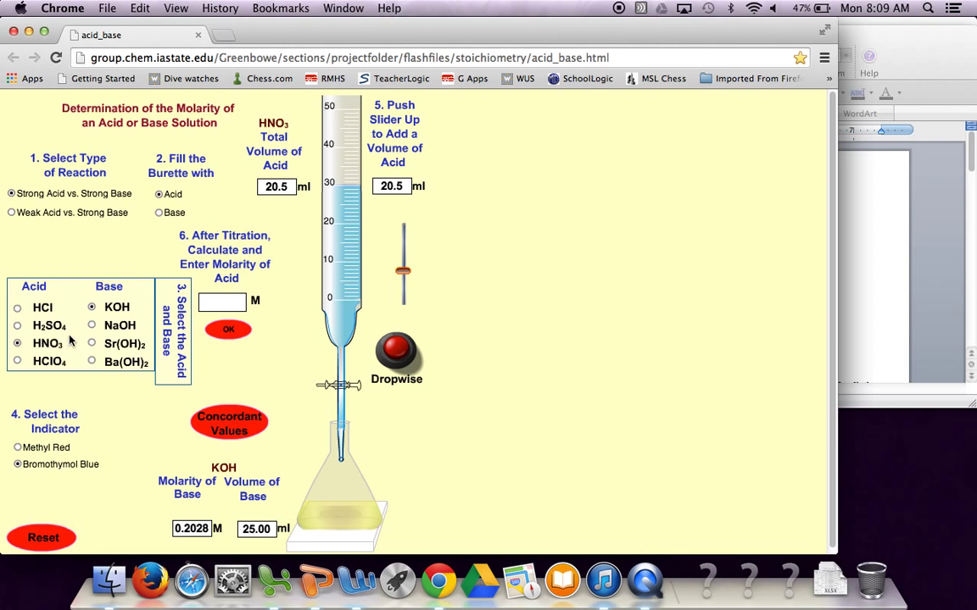
mouse_move(128, 315)
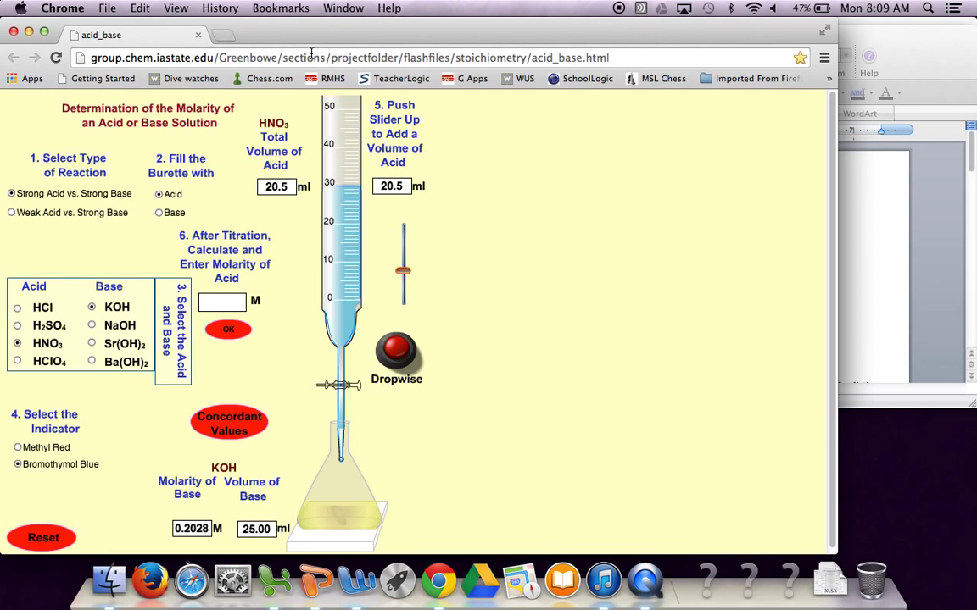
Reset the simulation and set up a new strong acid vs. strong base run with bromothymol blue
click(43, 537)
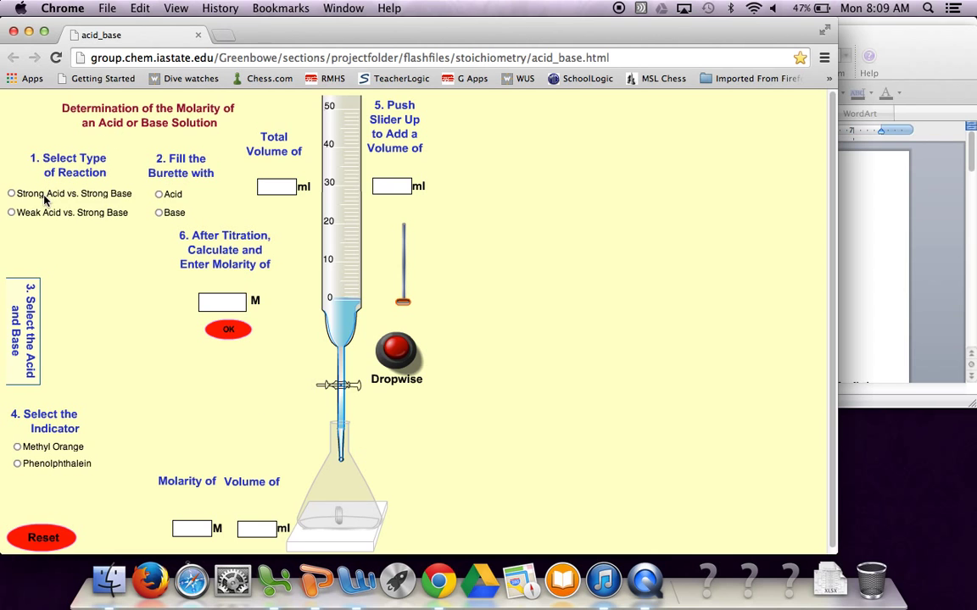
click(12, 193)
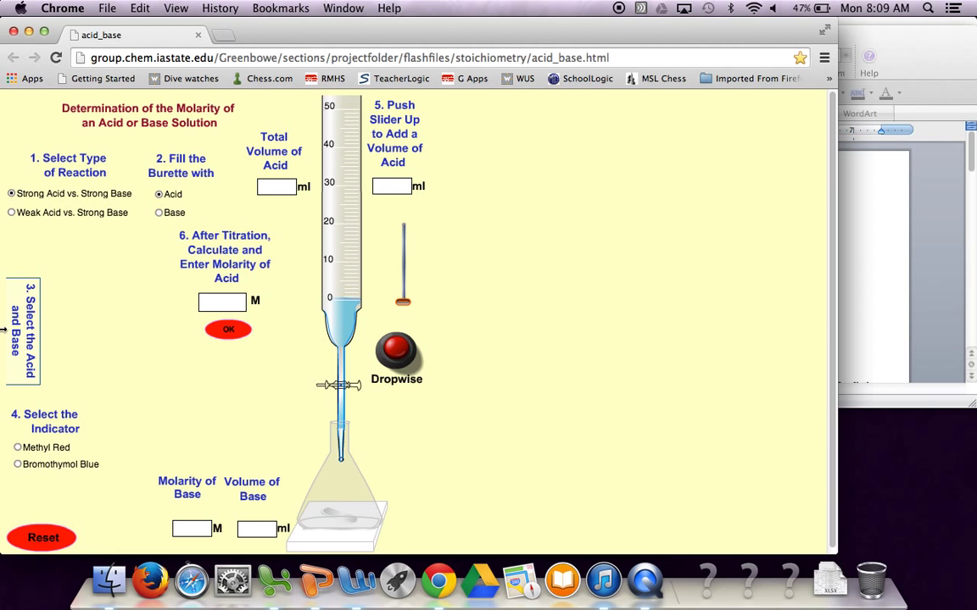
click(23, 331)
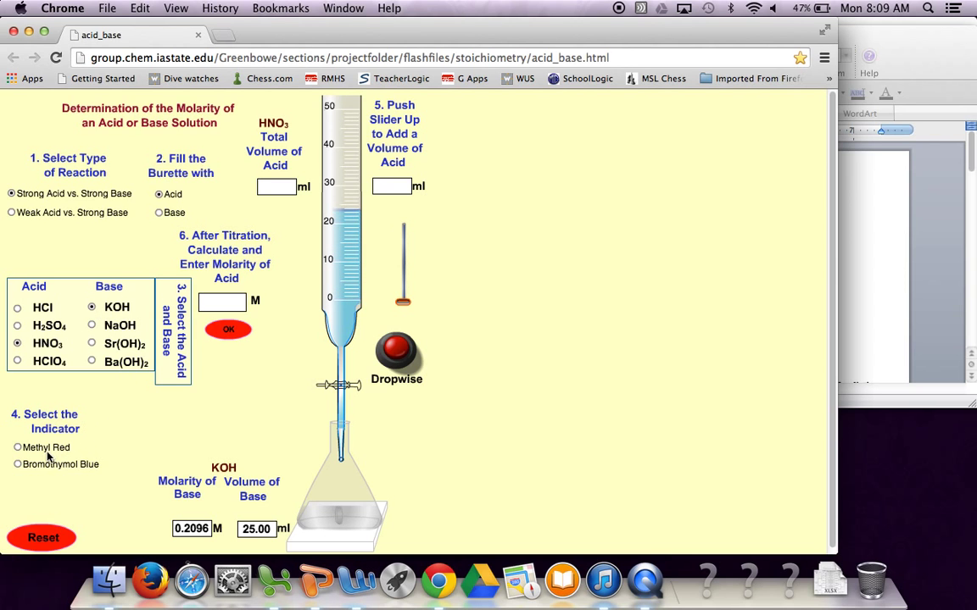
click(17, 464)
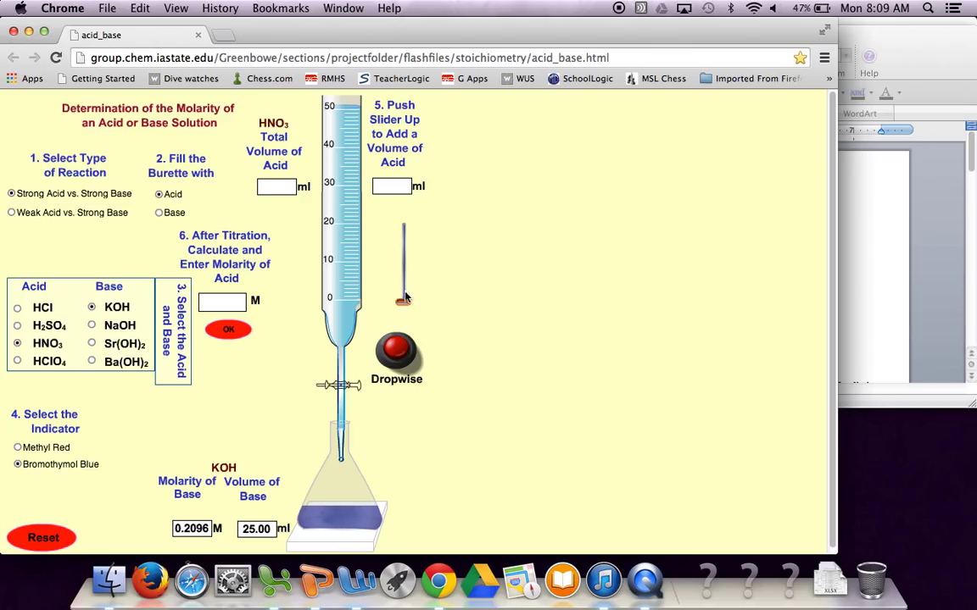
Deliver 19 mL of HNO3 from the burette into the KOH flask
drag(403, 297, 403, 277)
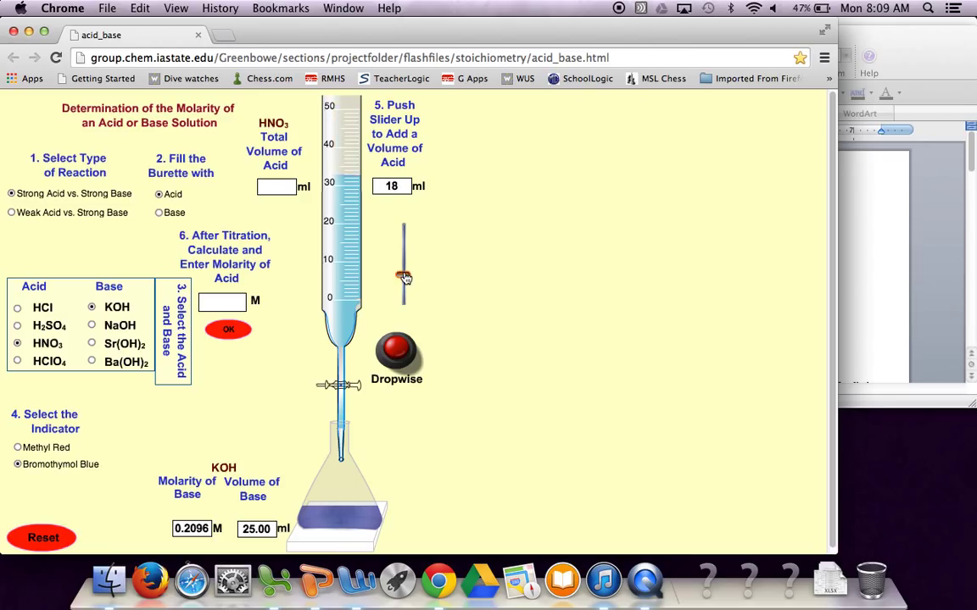
drag(403, 277, 404, 271)
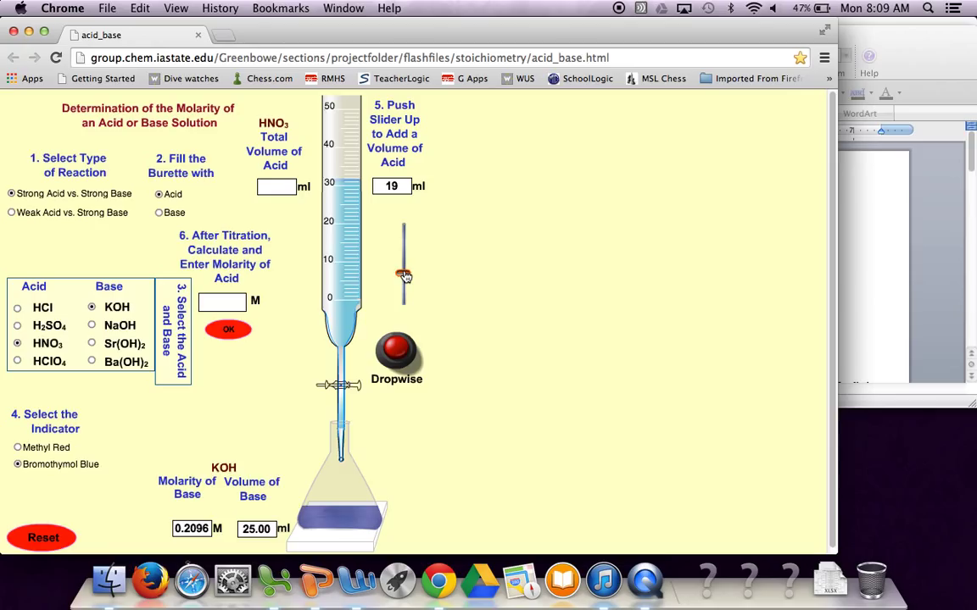
drag(404, 276, 403, 274)
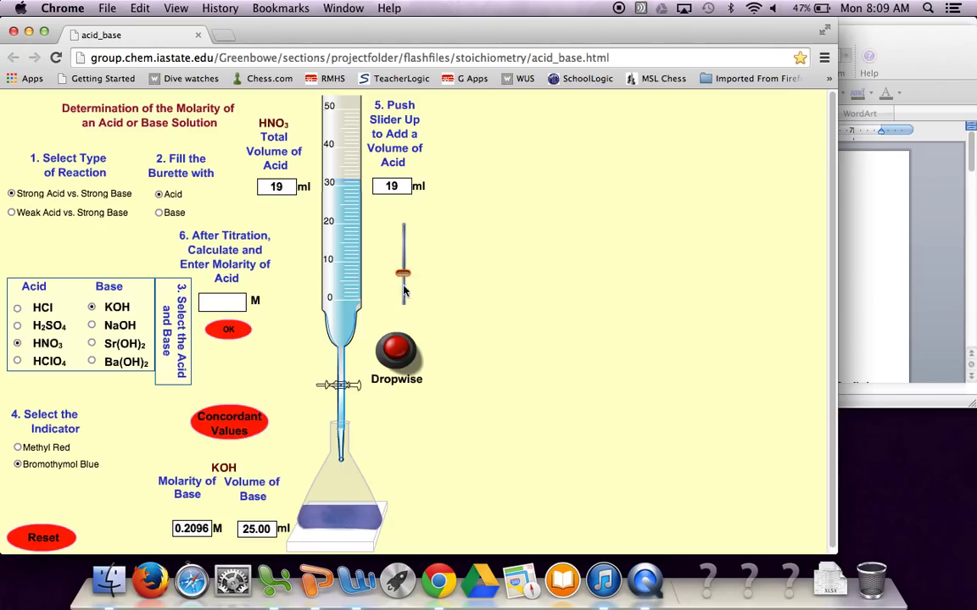
Add HNO3 drop by drop, raising the total to 19.82 mL while the flask stays blue
click(396, 351)
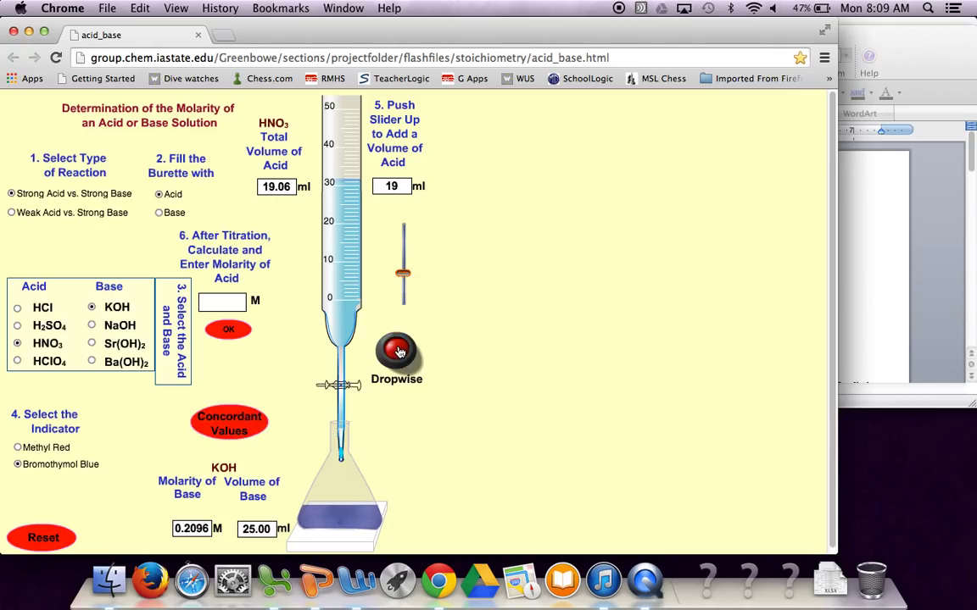
click(396, 352)
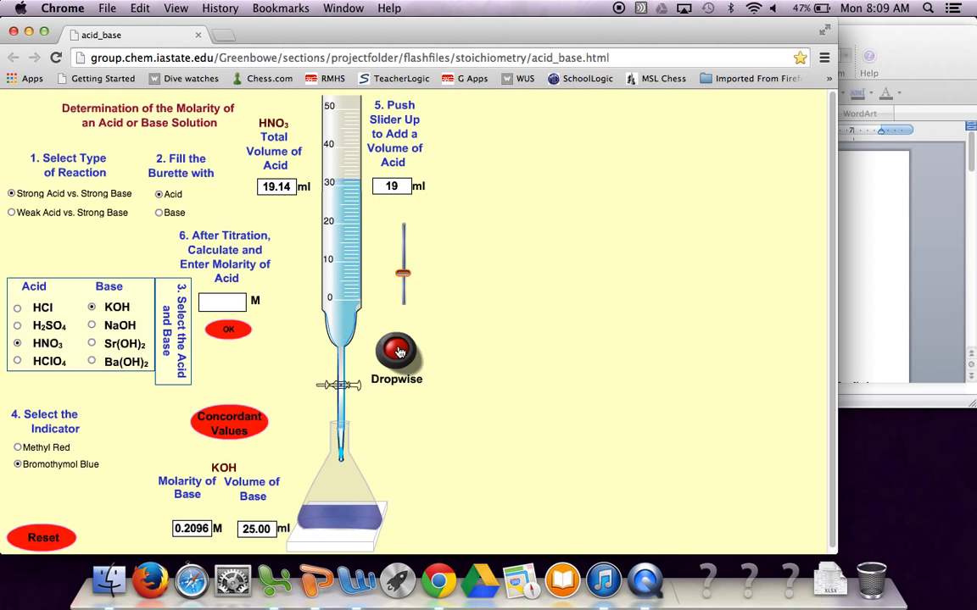
click(395, 352)
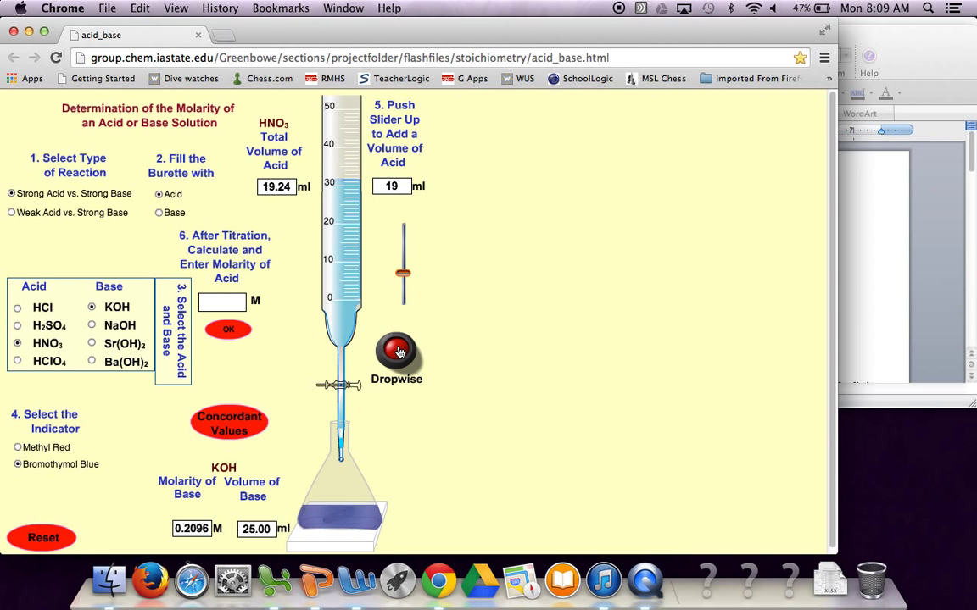
click(396, 352)
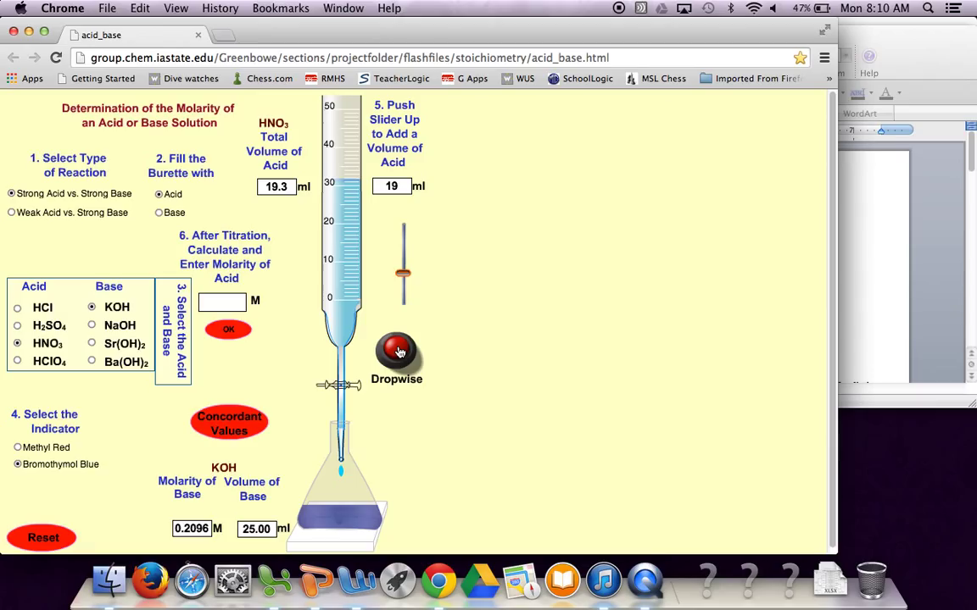
click(396, 352)
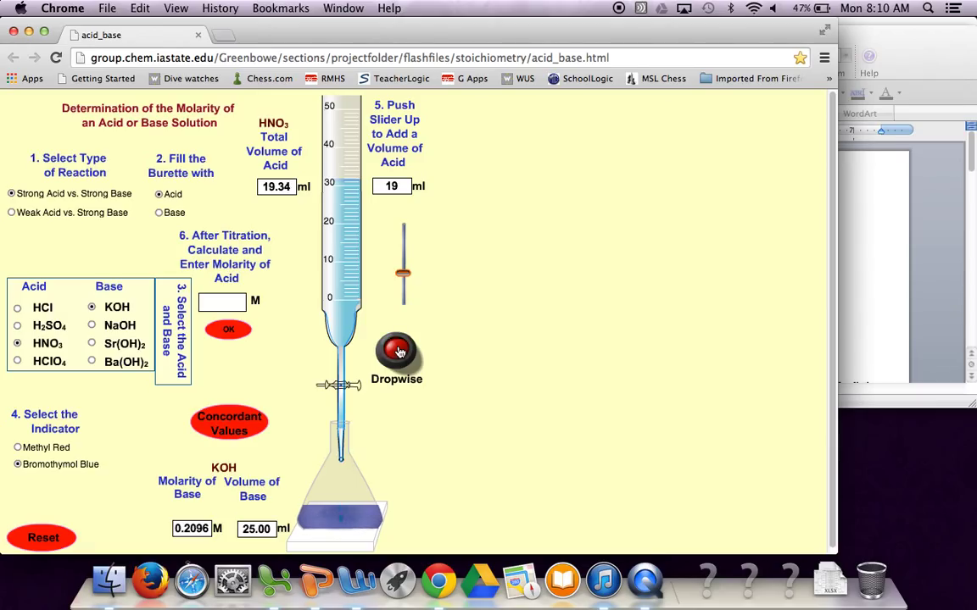
click(395, 352)
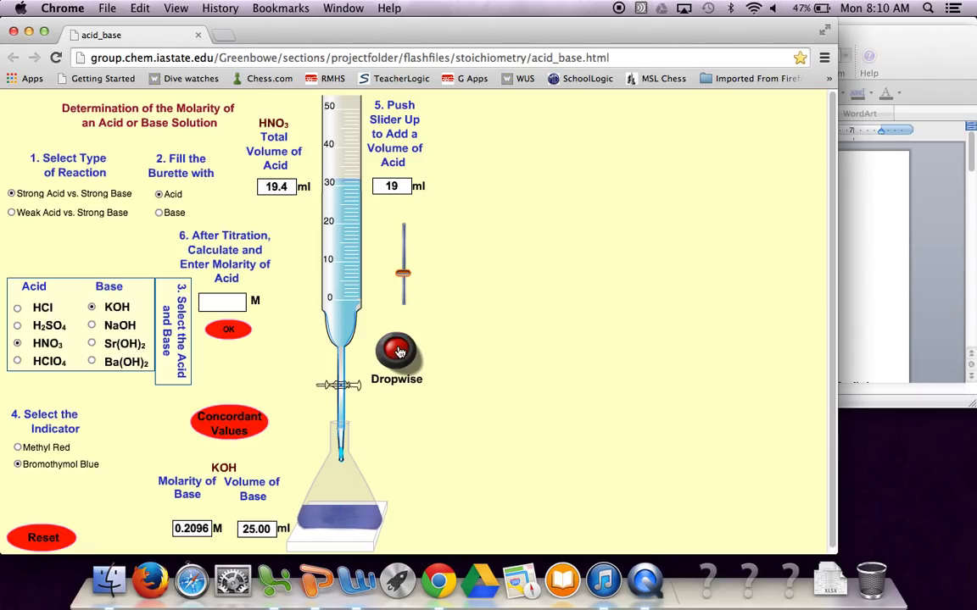
click(396, 352)
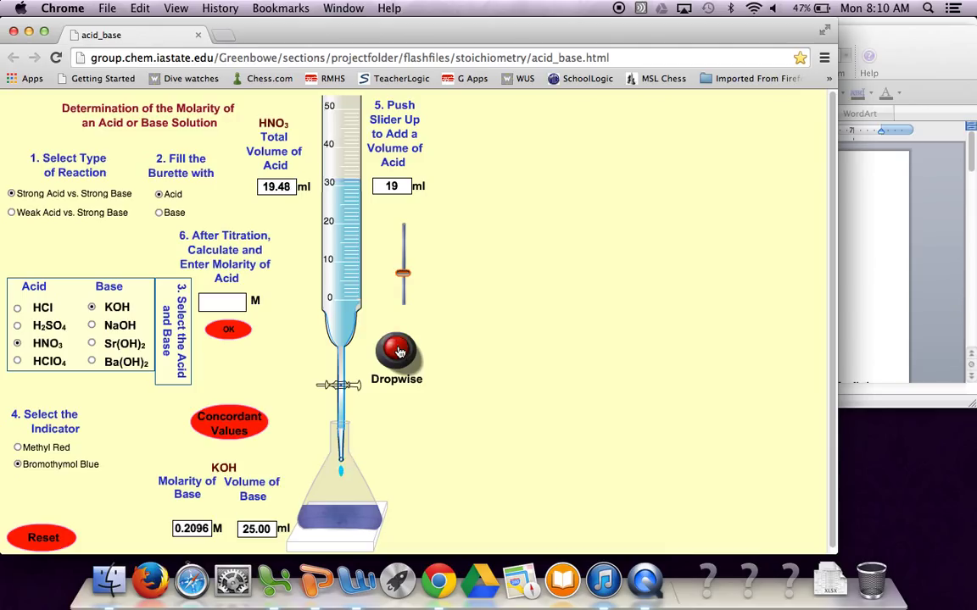
click(396, 350)
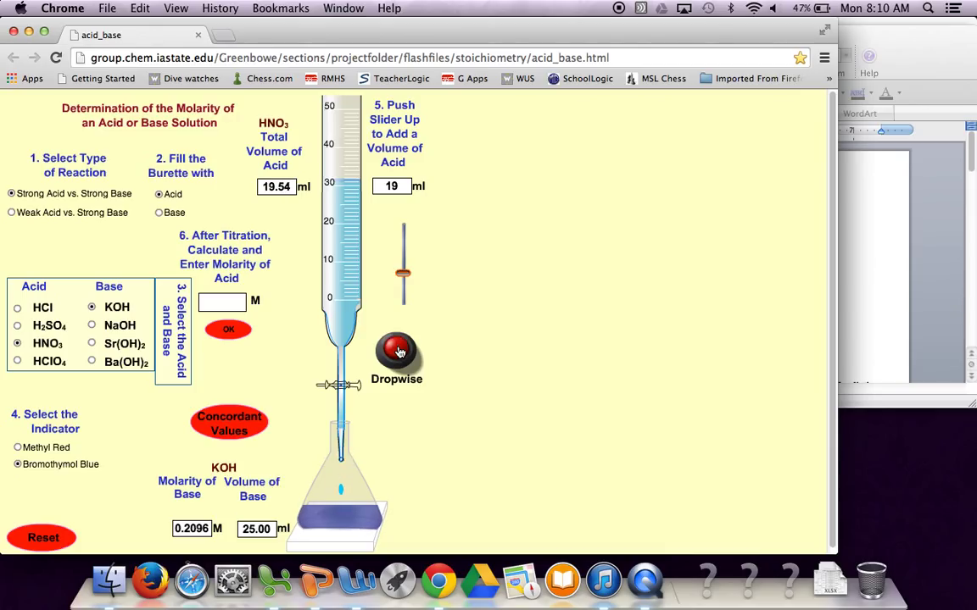
click(396, 352)
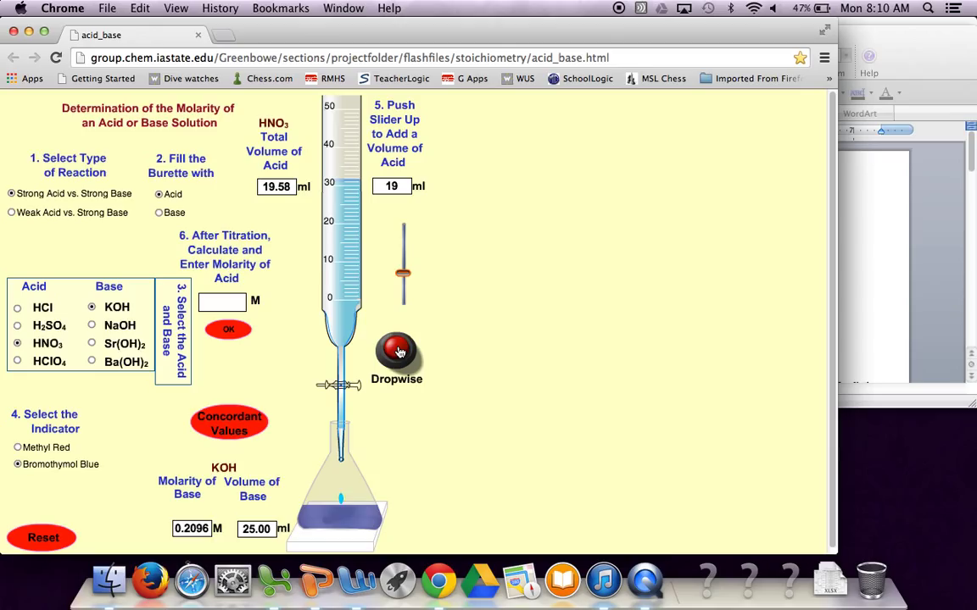
click(396, 352)
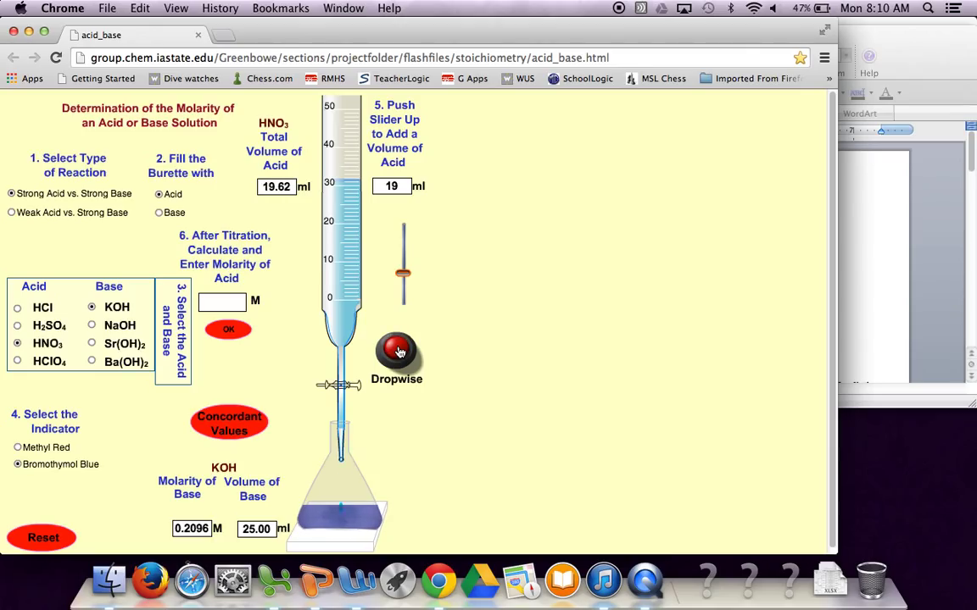
click(396, 348)
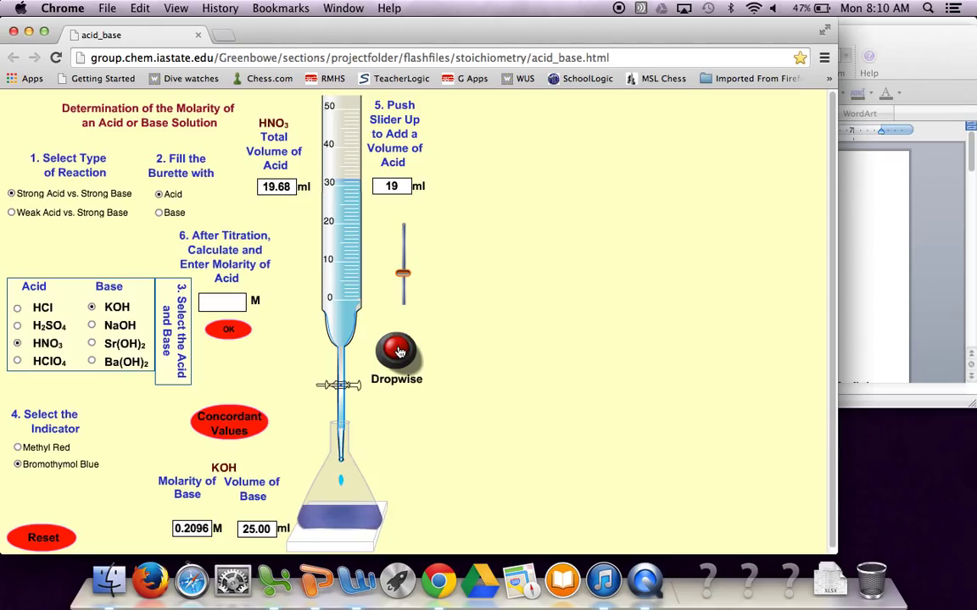
click(396, 353)
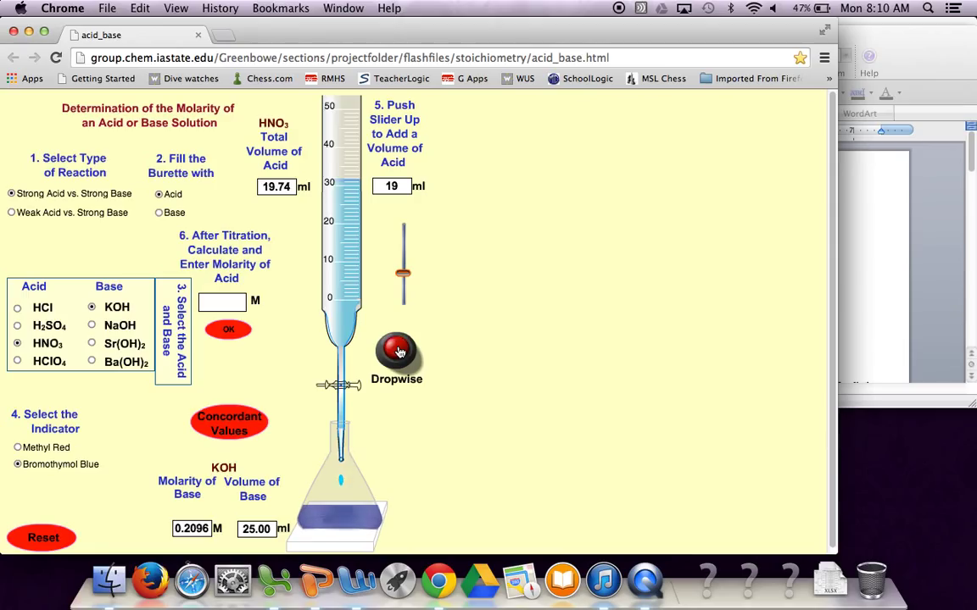
click(396, 352)
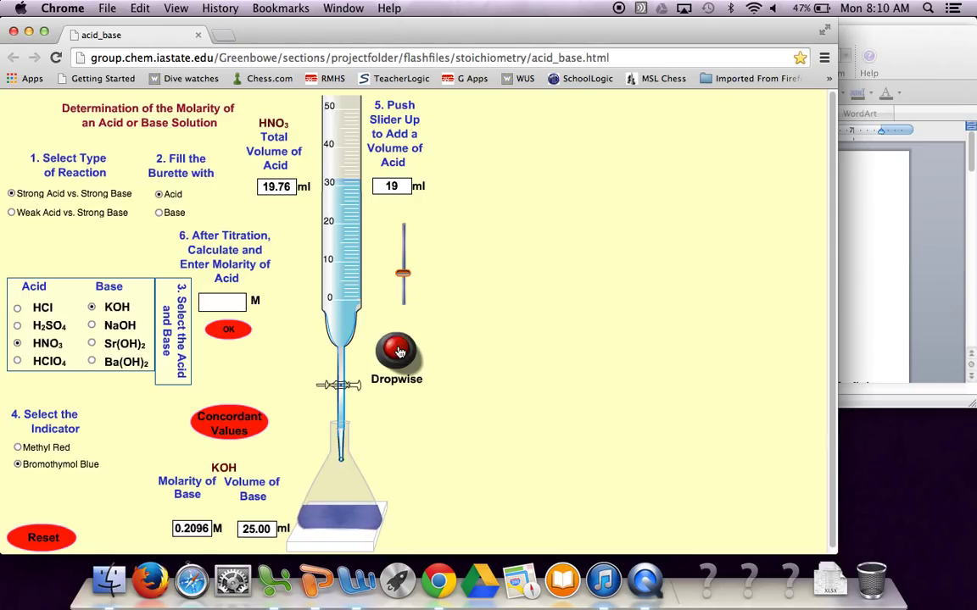
click(396, 352)
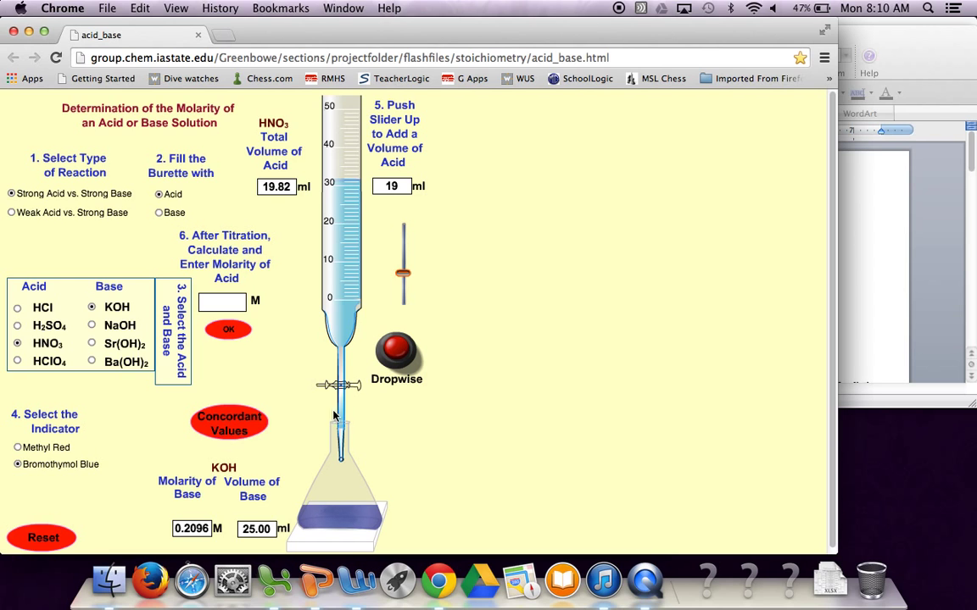
mouse_move(361, 502)
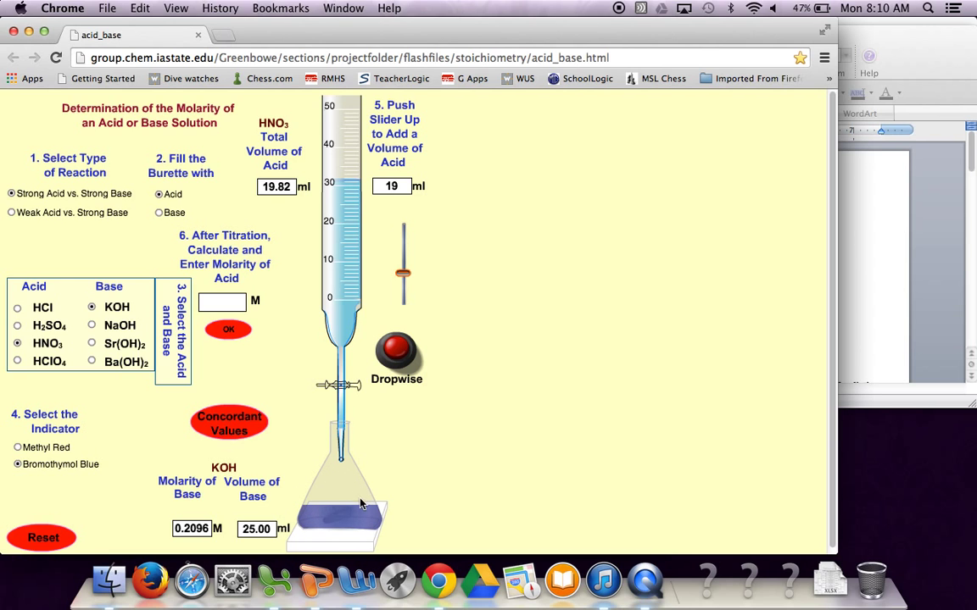
mouse_move(307, 507)
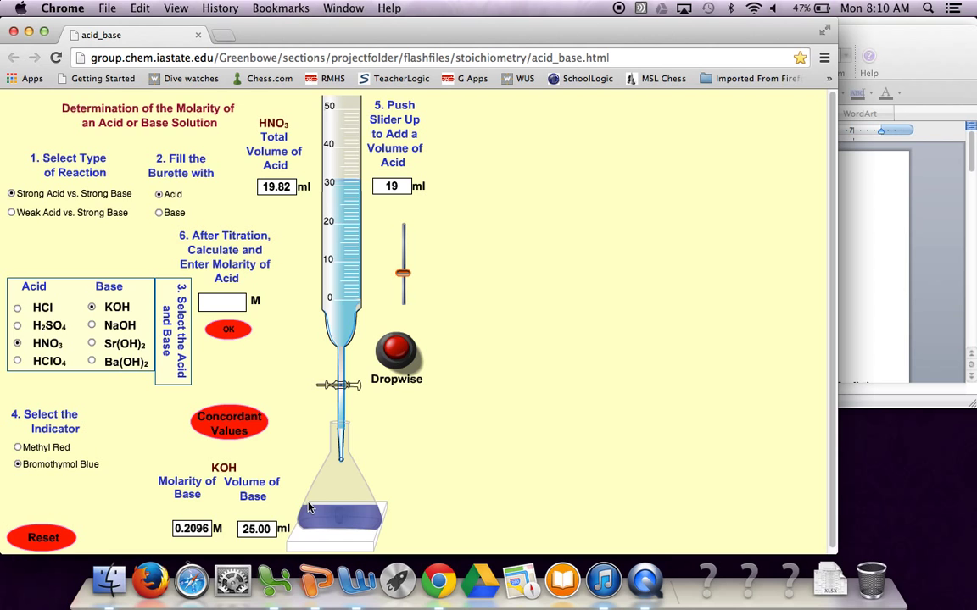
mouse_move(225, 533)
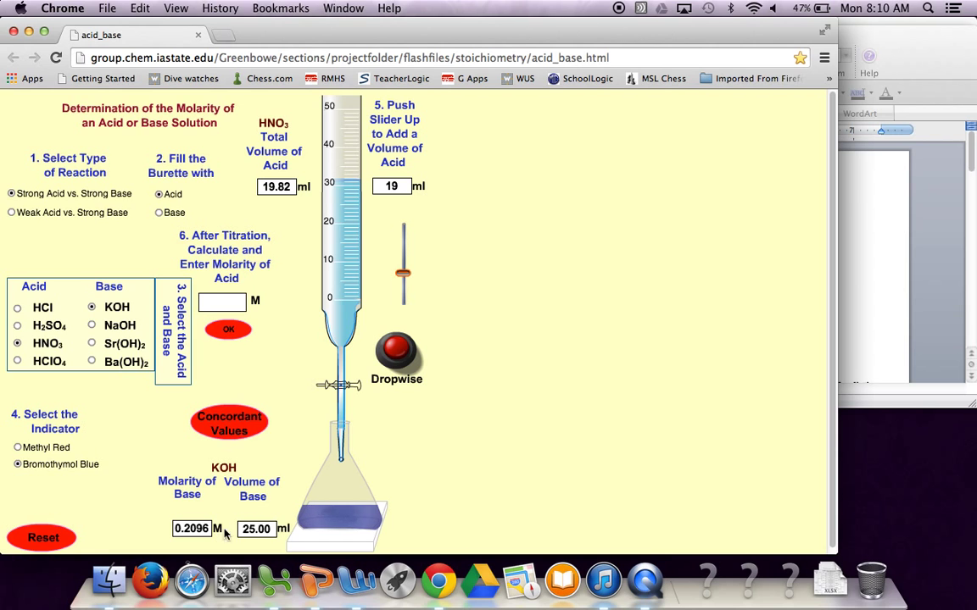
mouse_move(410, 413)
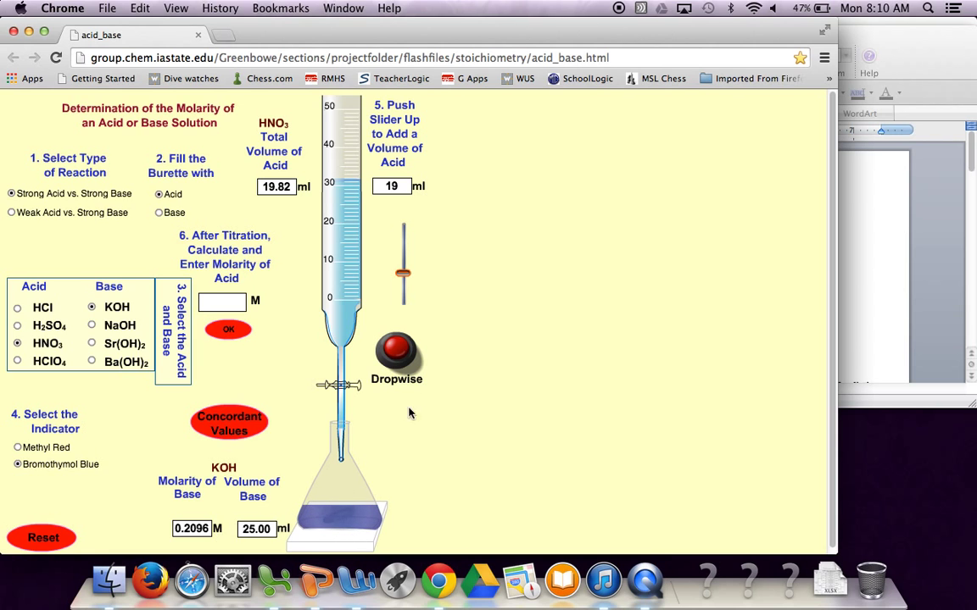
Keep adding HNO3 dropwise until the flask turns green at 20.4 mL total acid
click(396, 350)
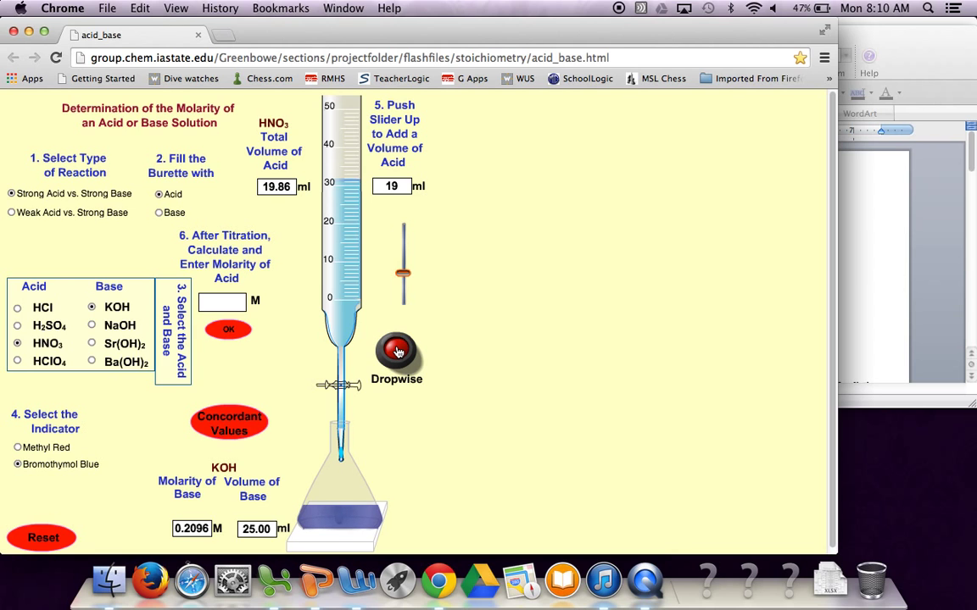
click(396, 350)
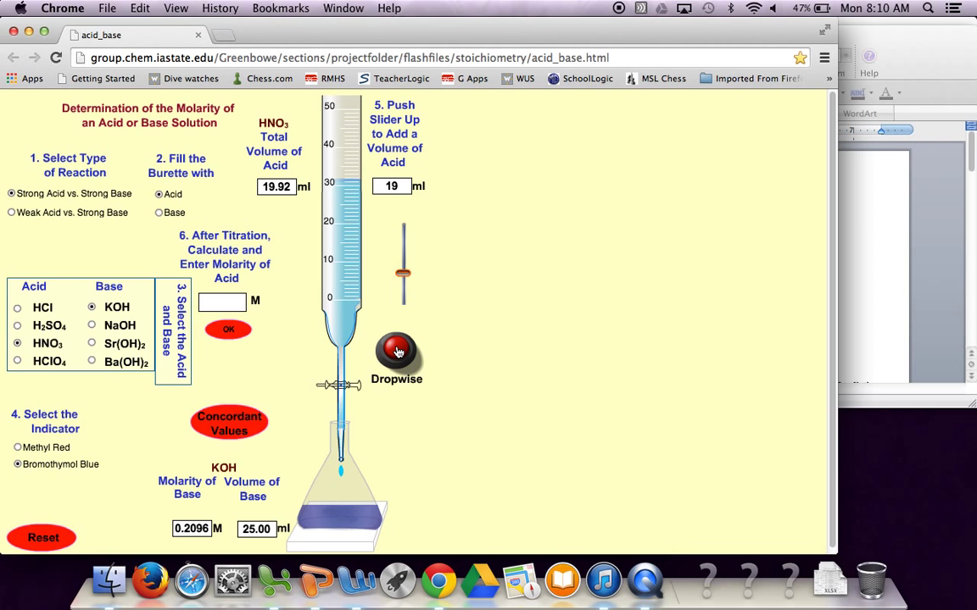
click(395, 352)
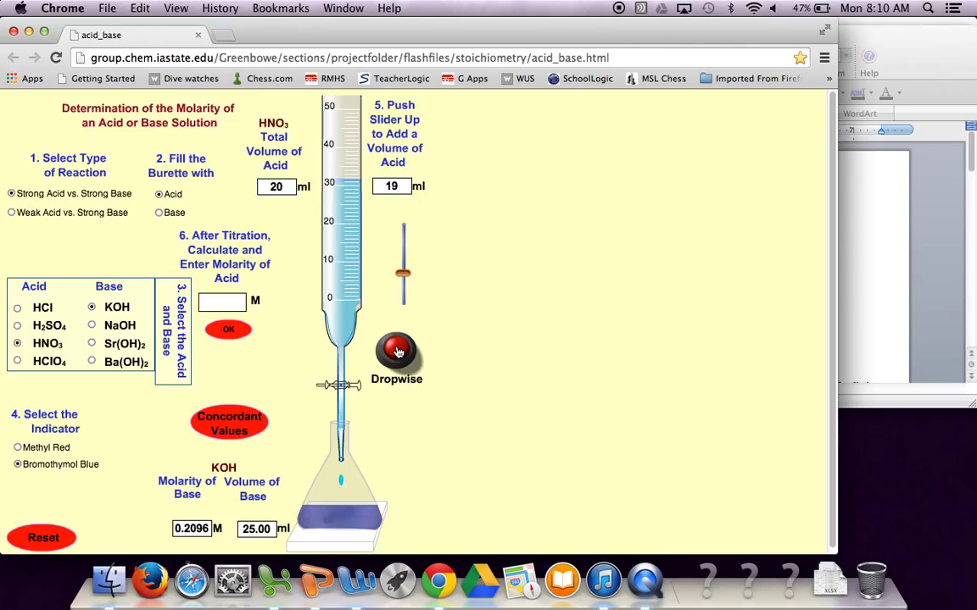
click(396, 354)
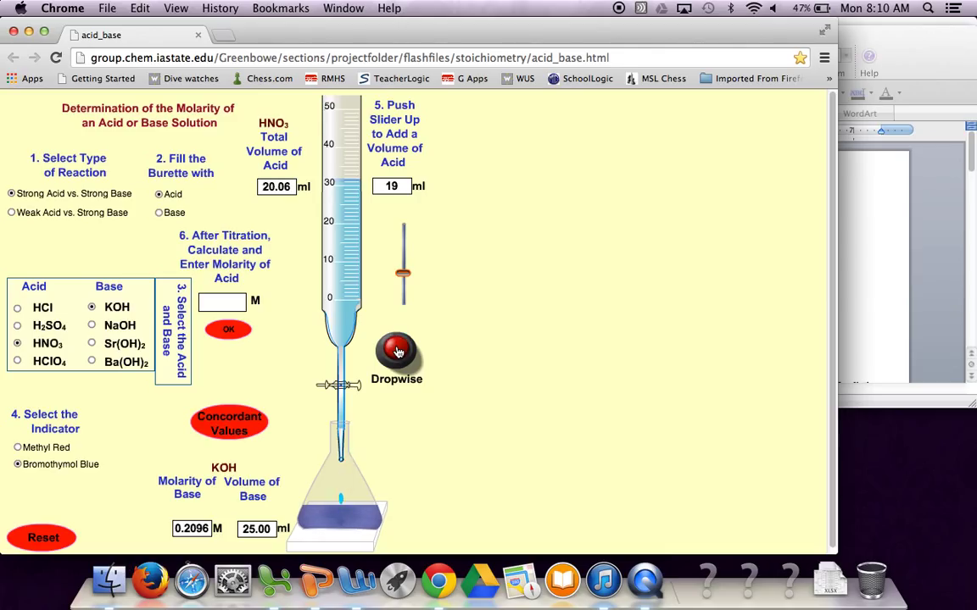
click(396, 352)
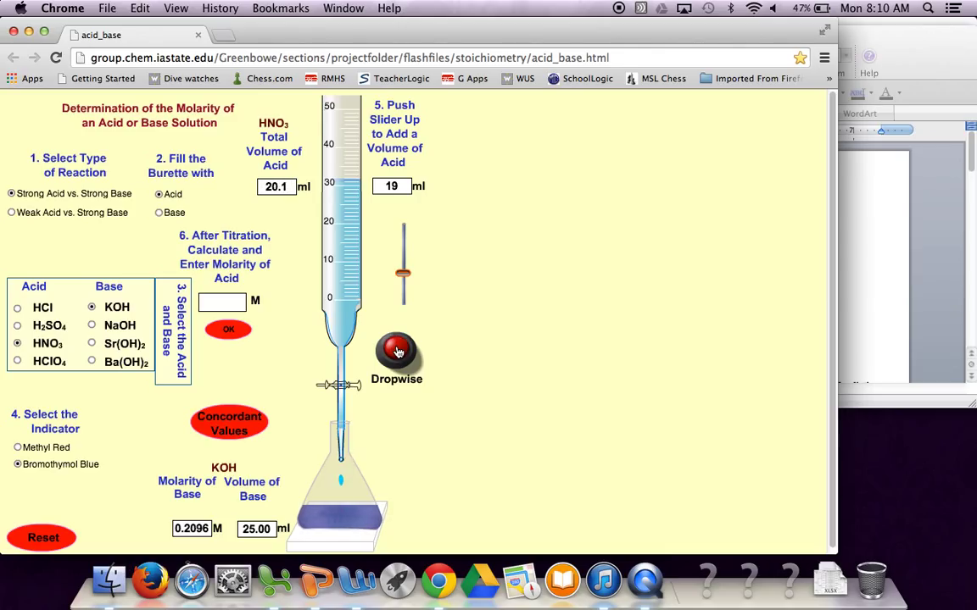
click(397, 352)
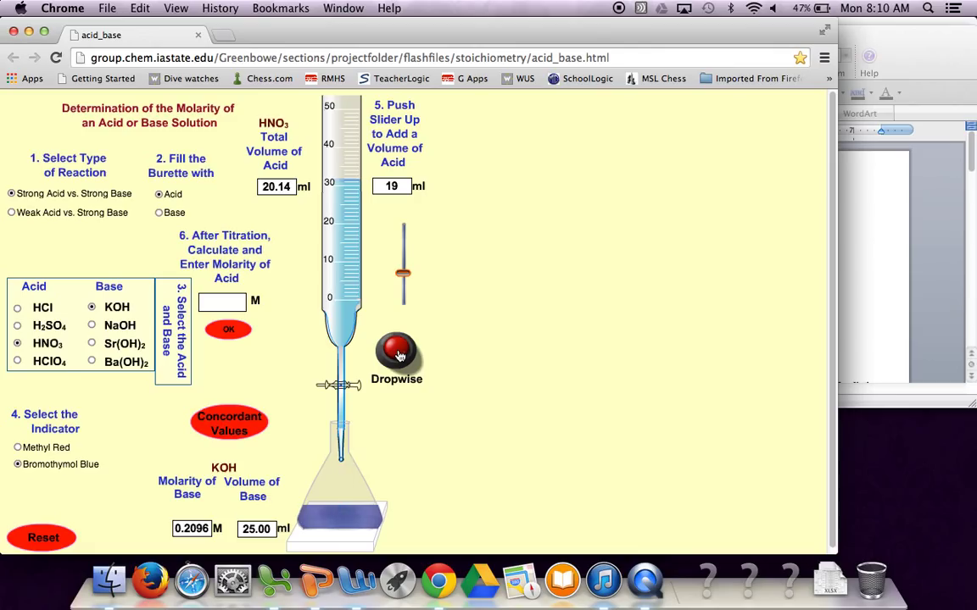
click(396, 352)
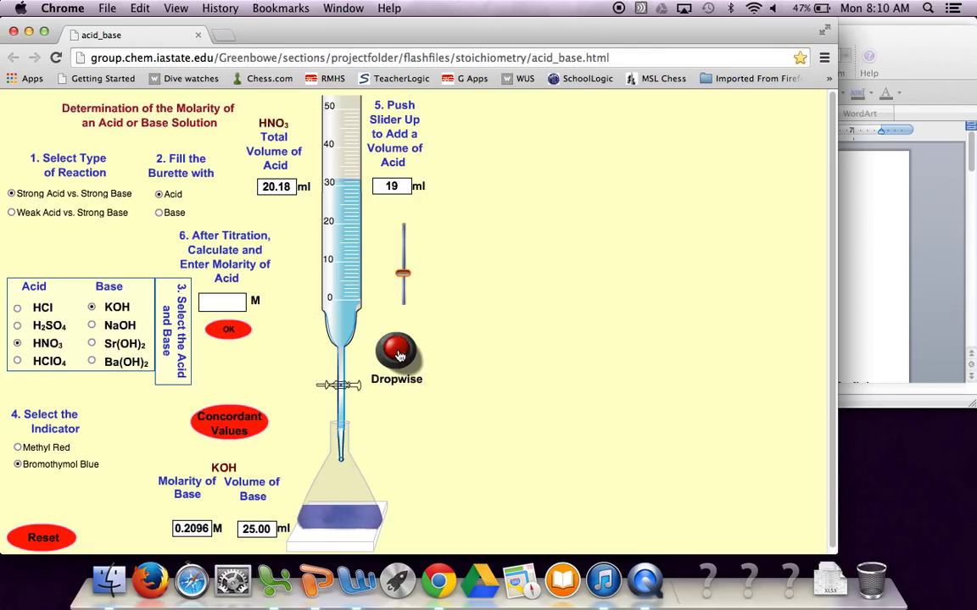
click(396, 354)
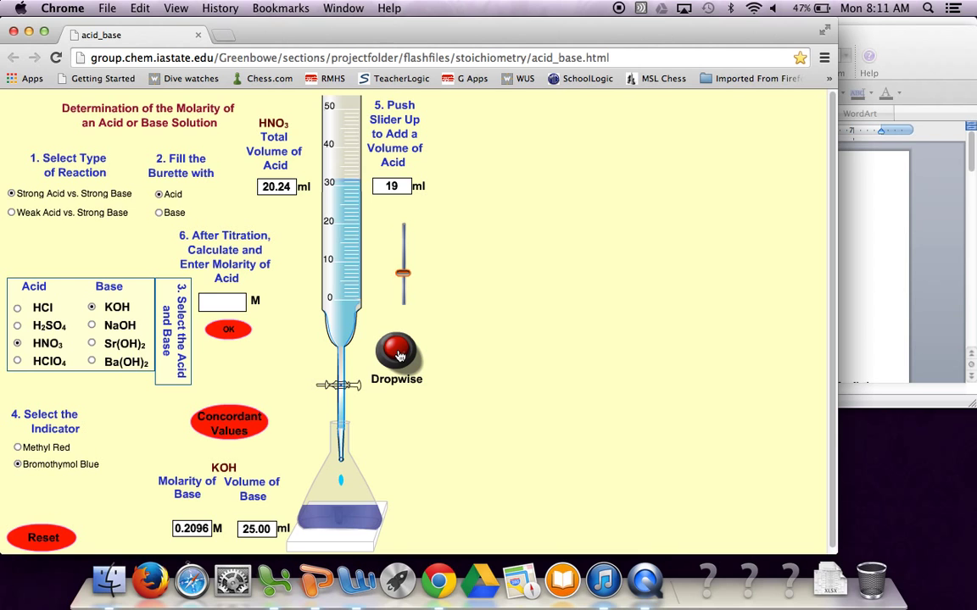
click(396, 352)
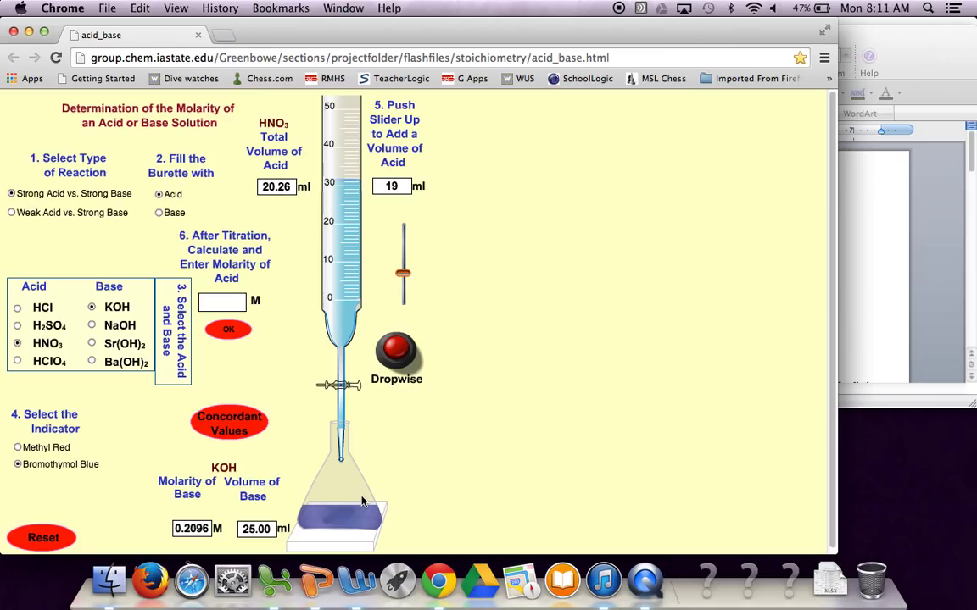
mouse_move(346, 457)
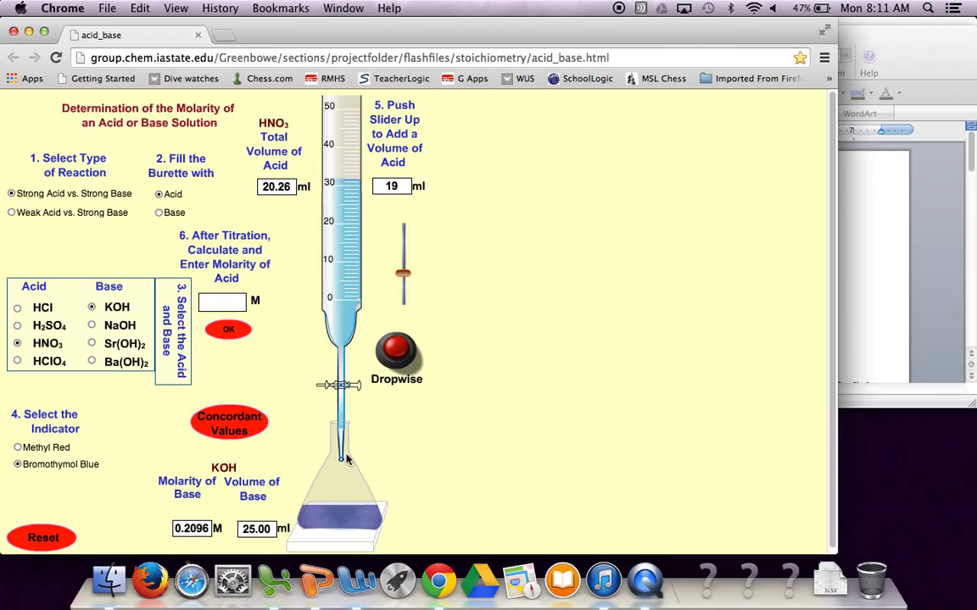
mouse_move(343, 483)
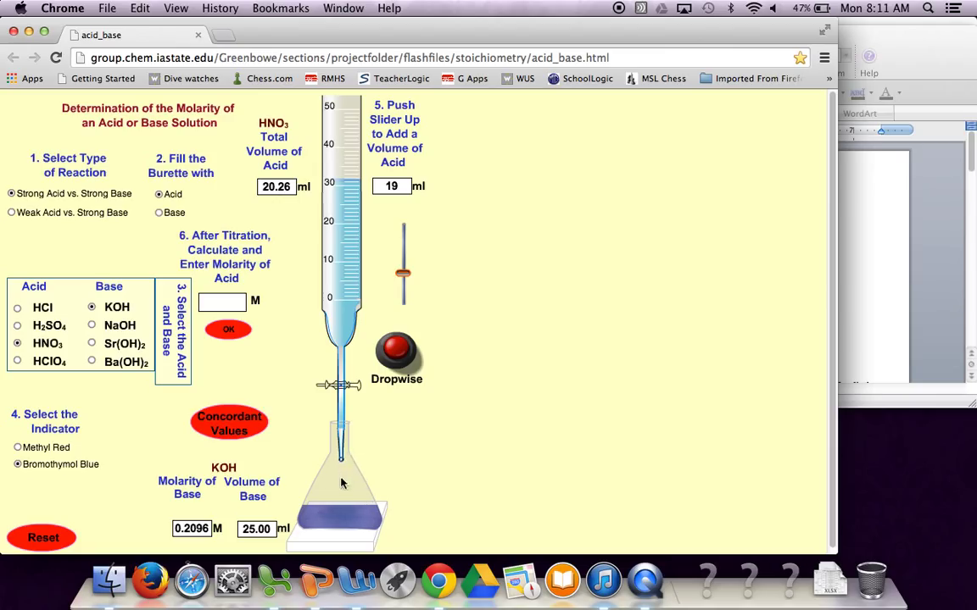
mouse_move(335, 503)
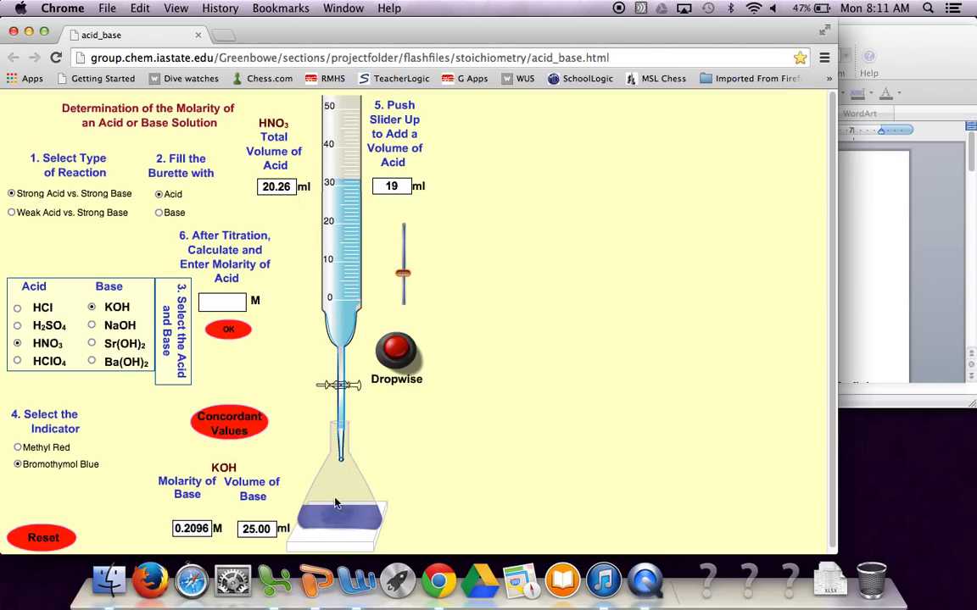
mouse_move(344, 511)
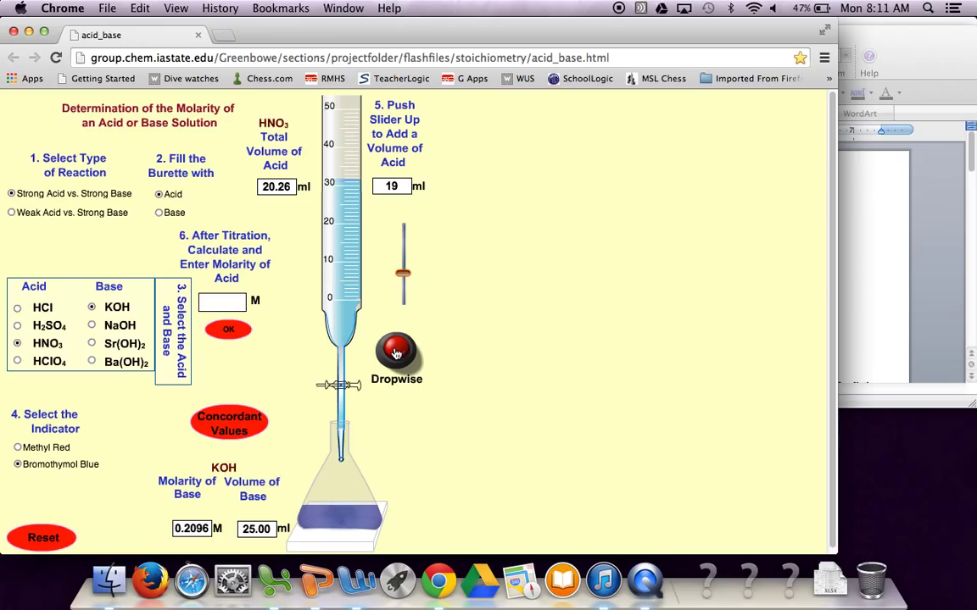
click(396, 354)
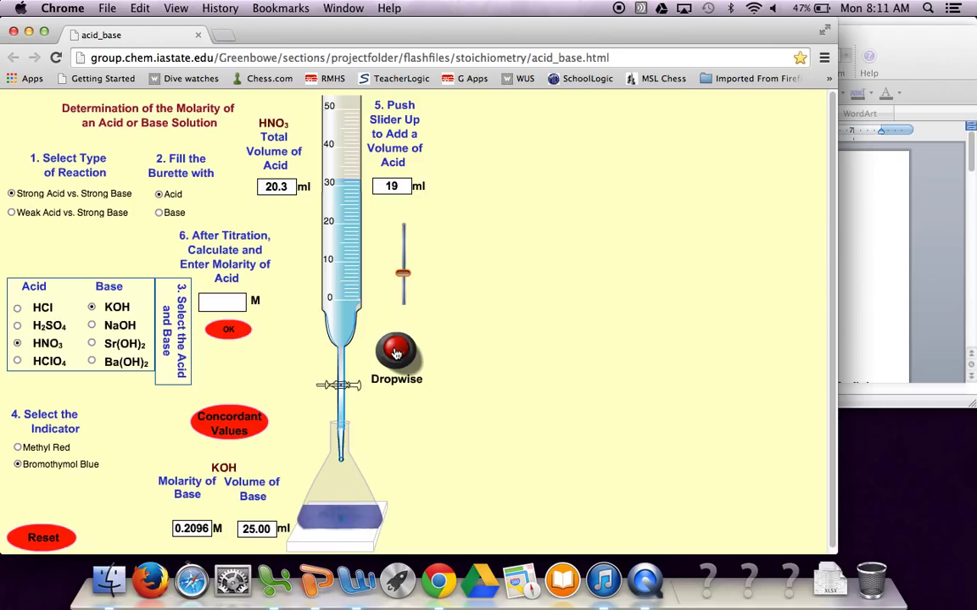
click(396, 352)
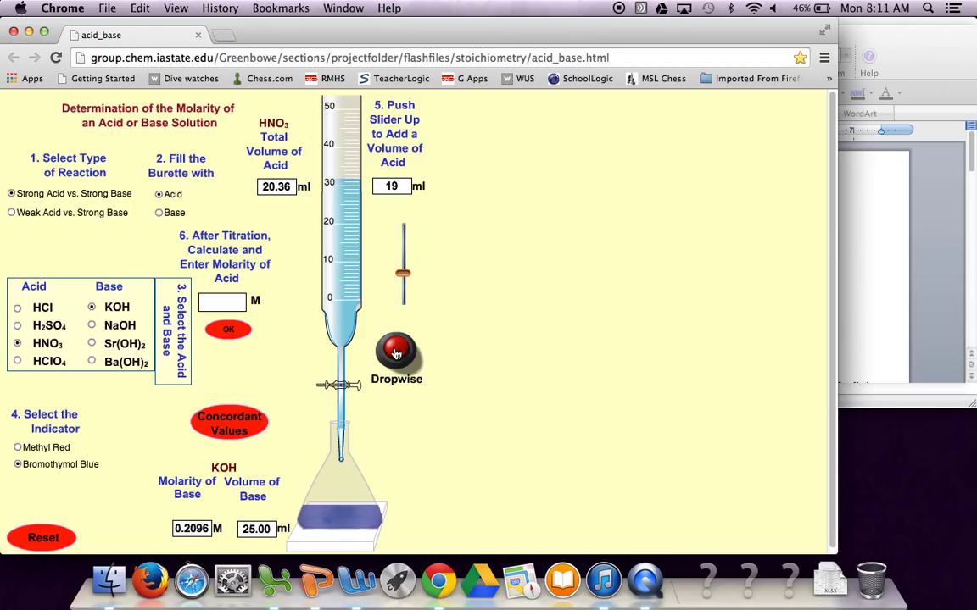
click(396, 352)
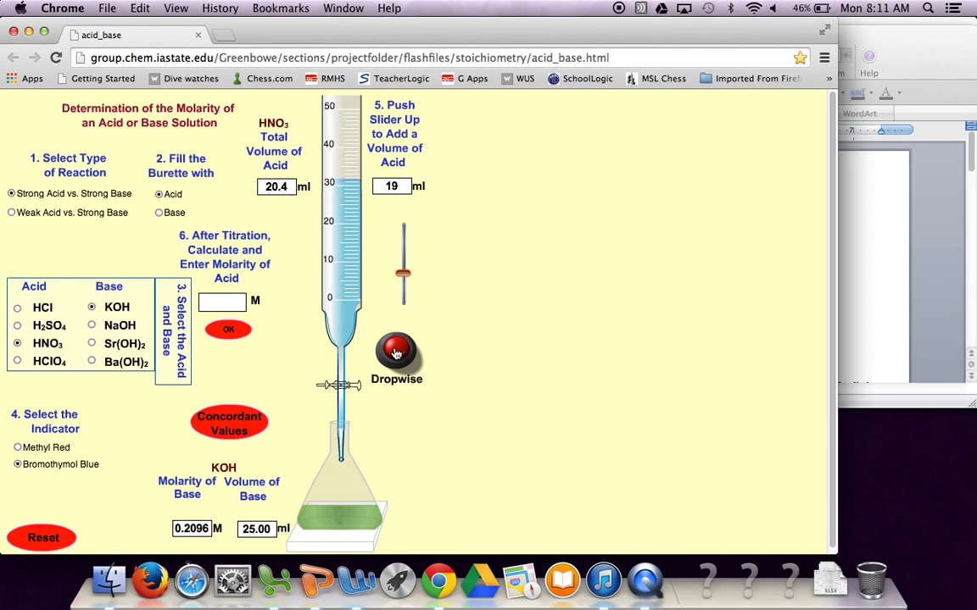
mouse_move(284, 229)
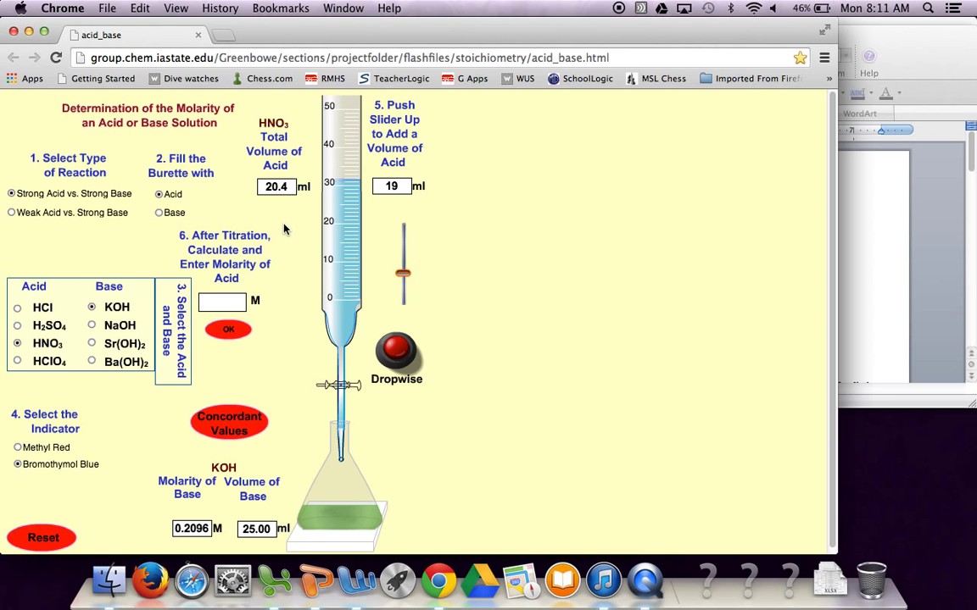
mouse_move(271, 131)
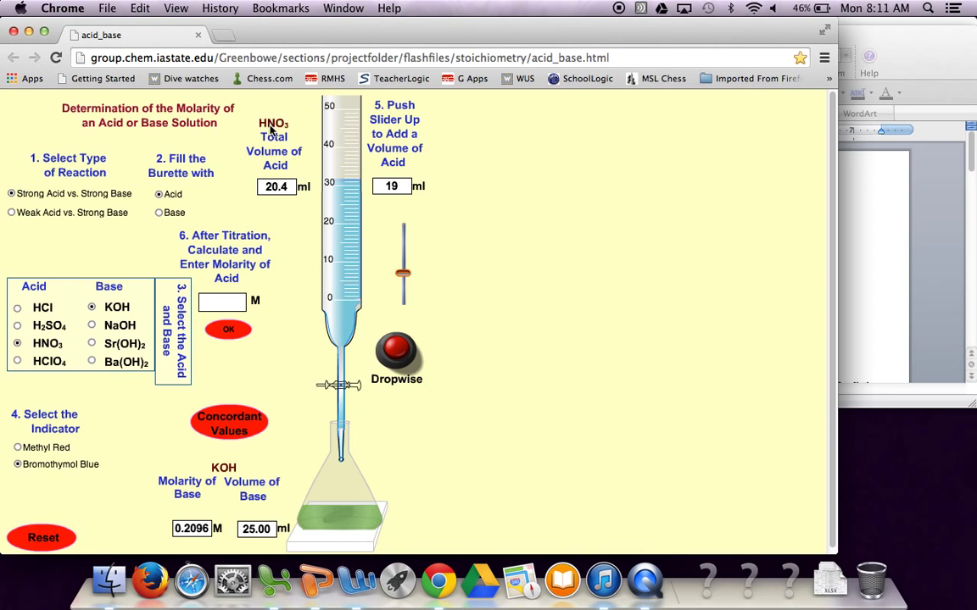
mouse_move(303, 270)
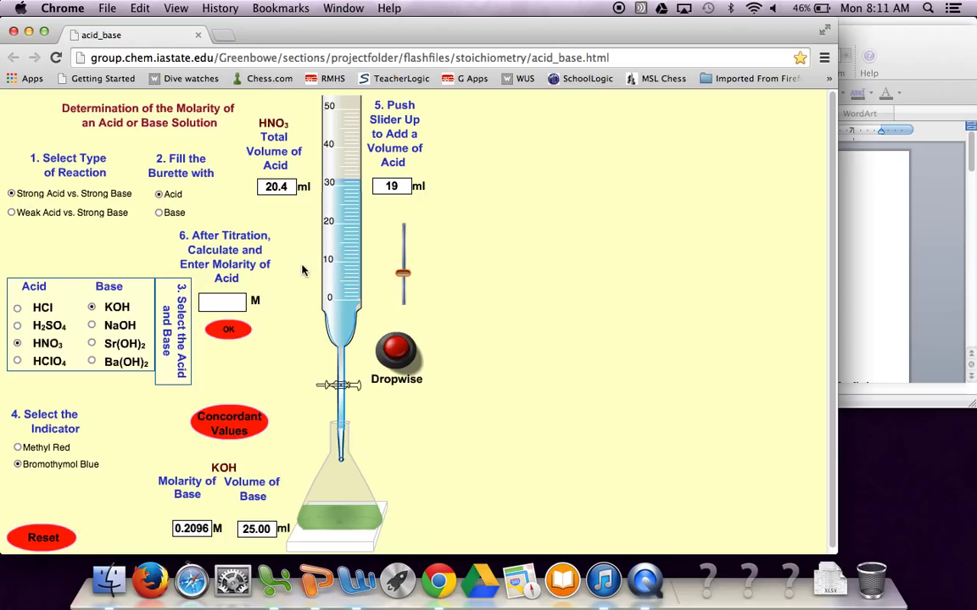
mouse_move(308, 352)
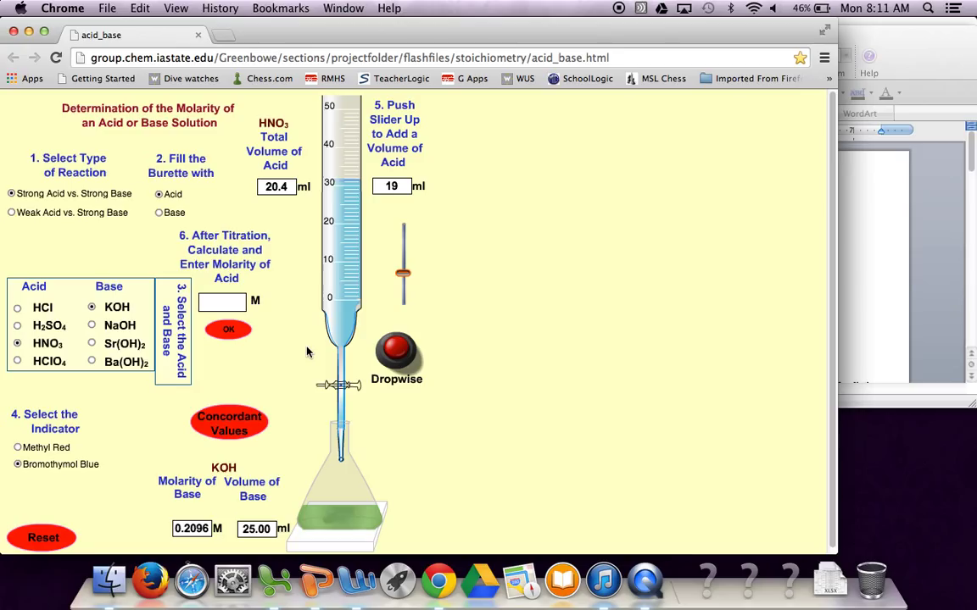
mouse_move(284, 264)
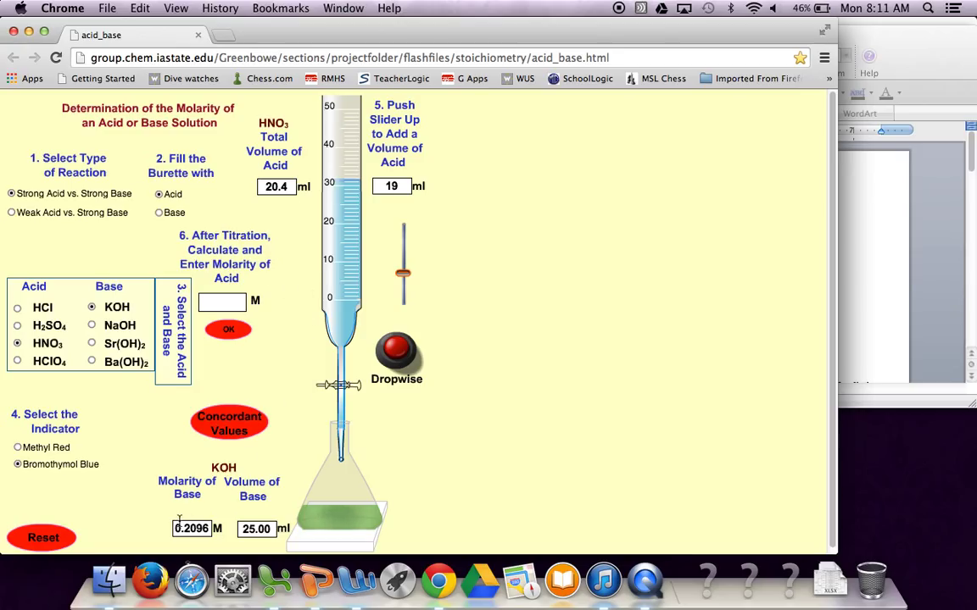
mouse_move(166, 525)
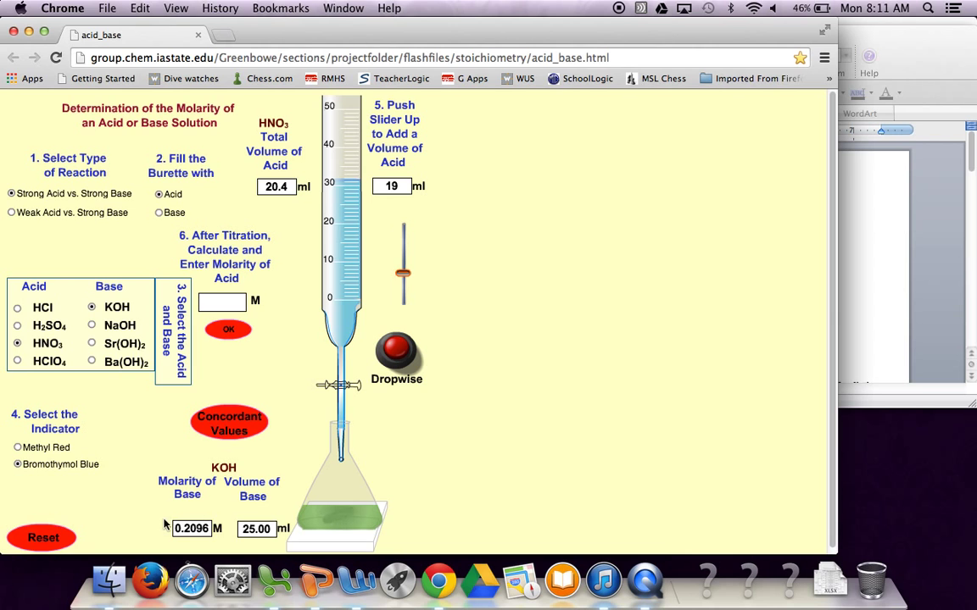
mouse_move(281, 507)
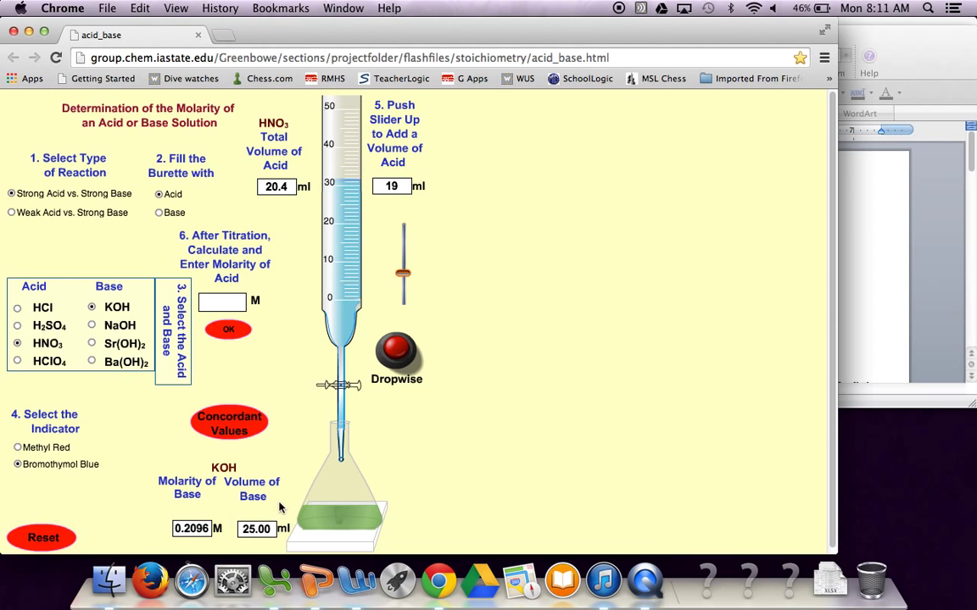
mouse_move(290, 200)
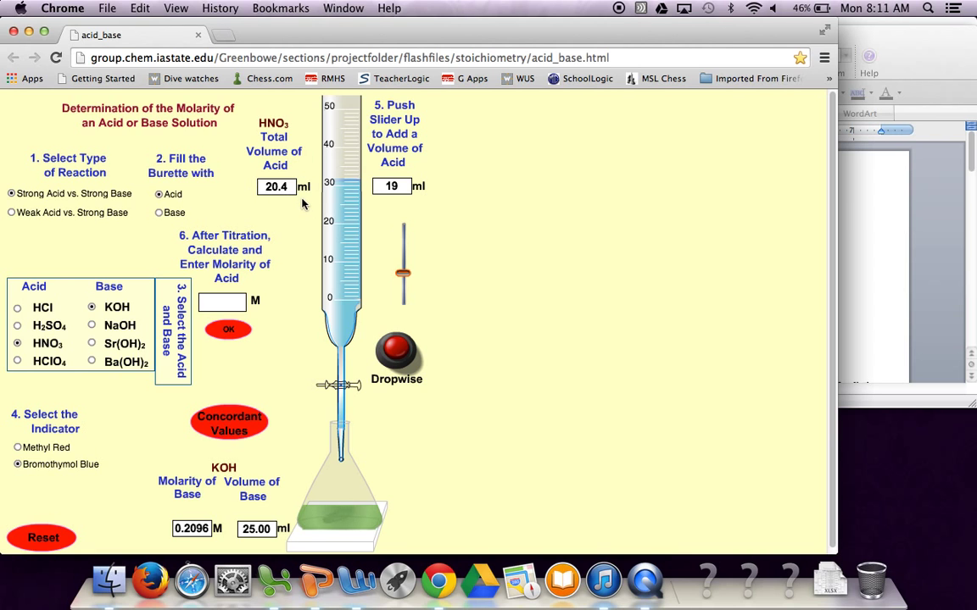
mouse_move(221, 247)
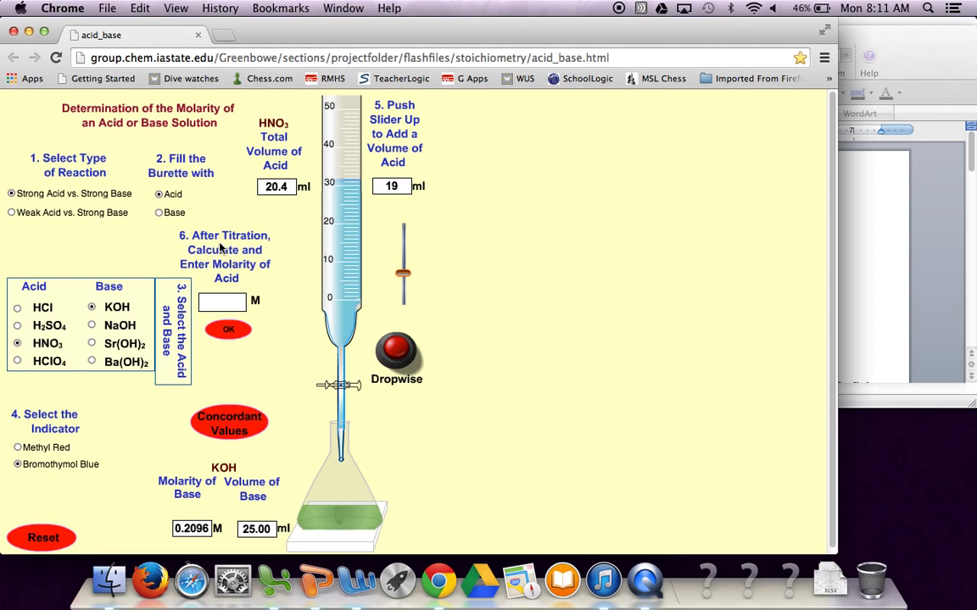
mouse_move(281, 290)
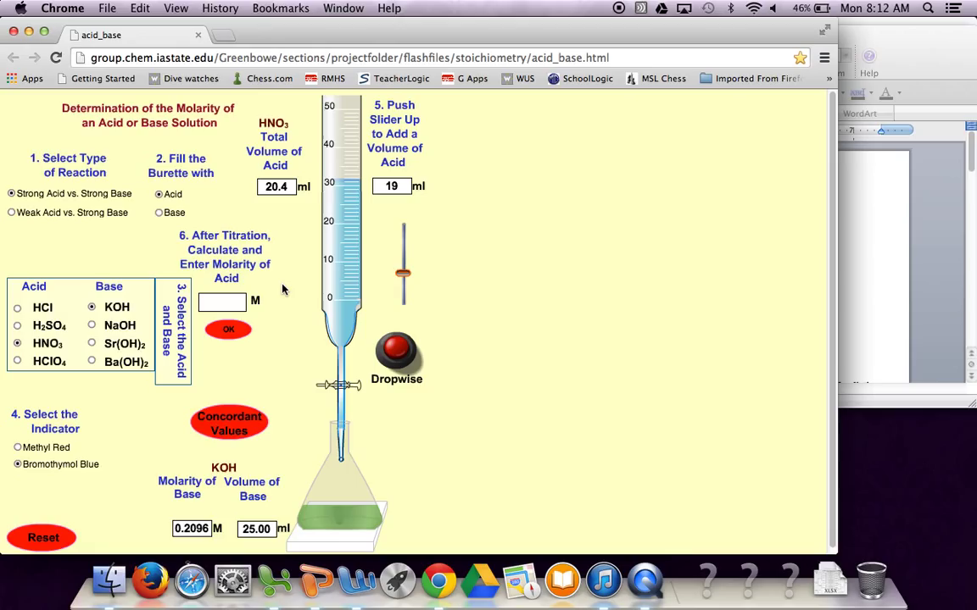
mouse_move(185, 524)
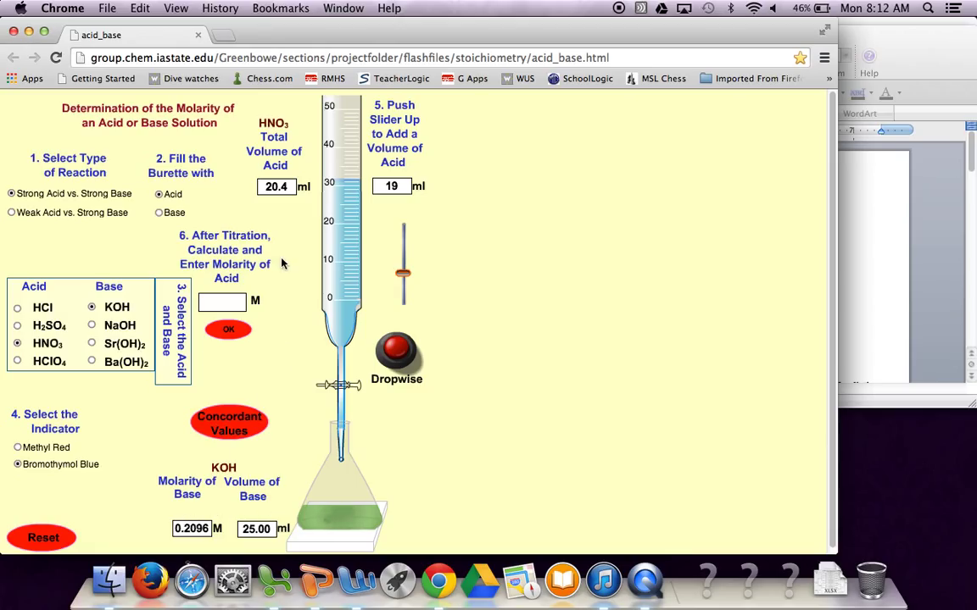
mouse_move(263, 238)
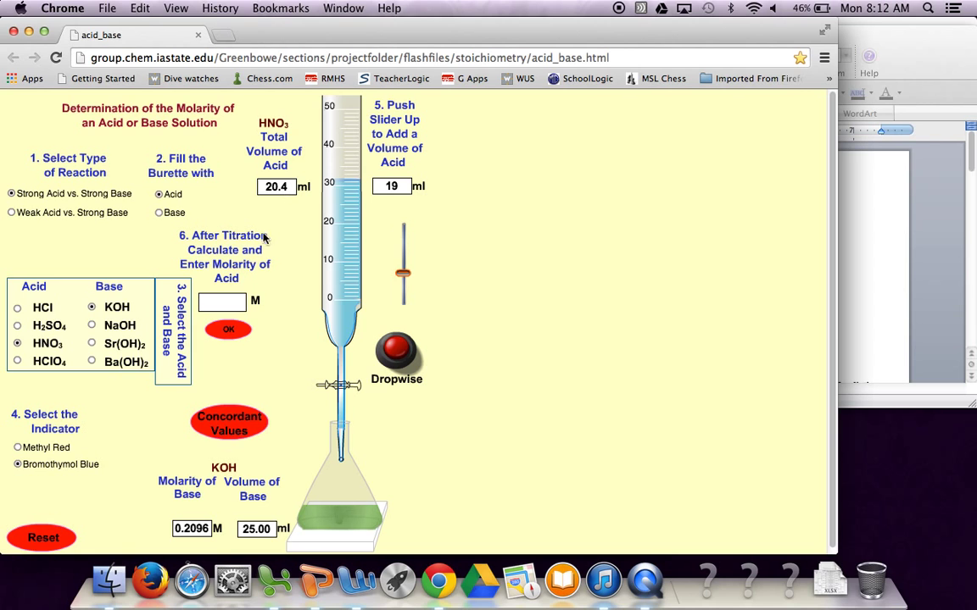
mouse_move(210, 375)
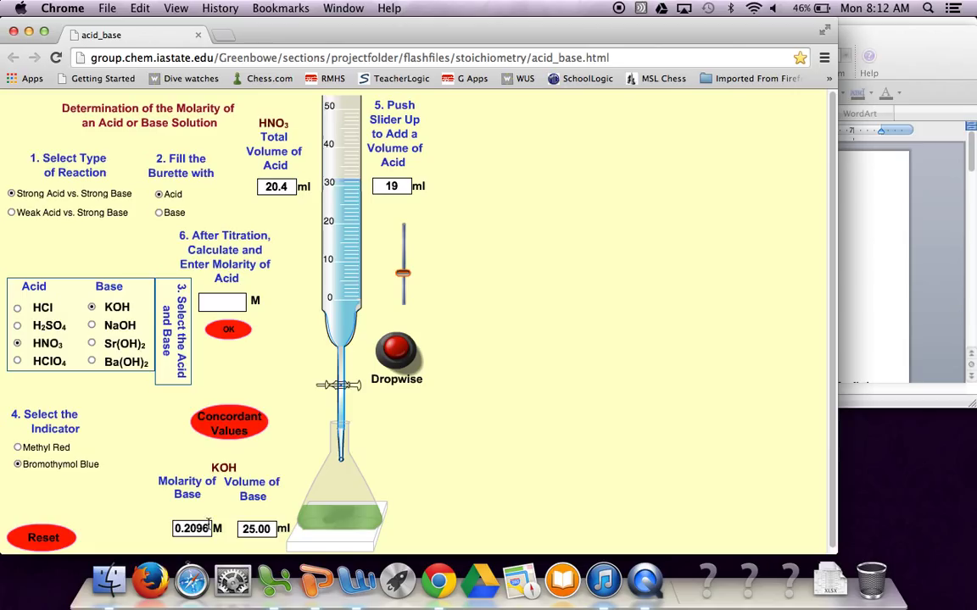
mouse_move(217, 500)
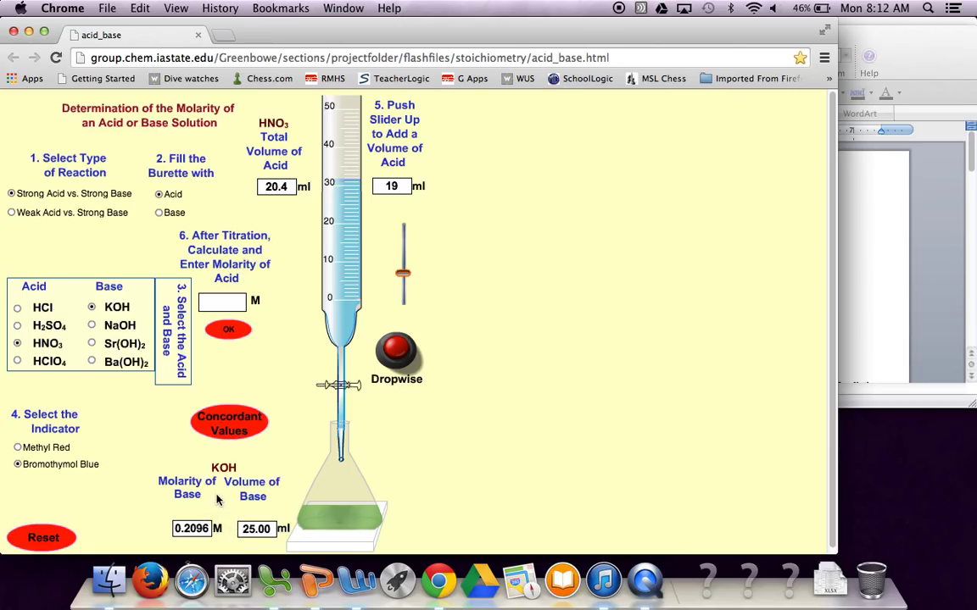